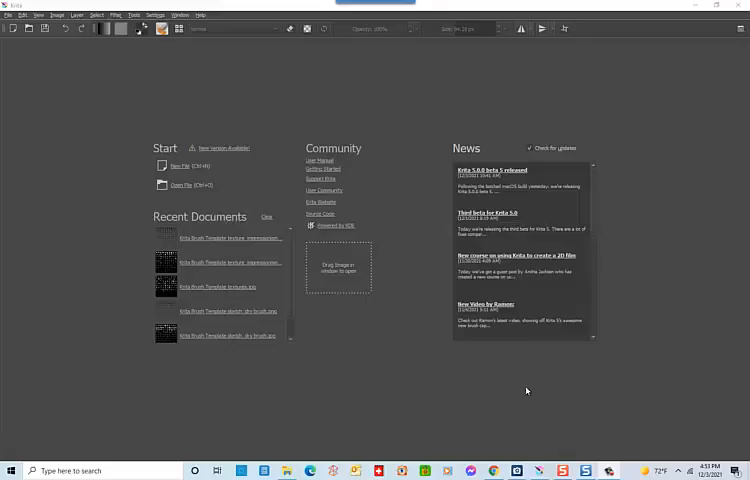
pyautogui.moveTo(526, 390)
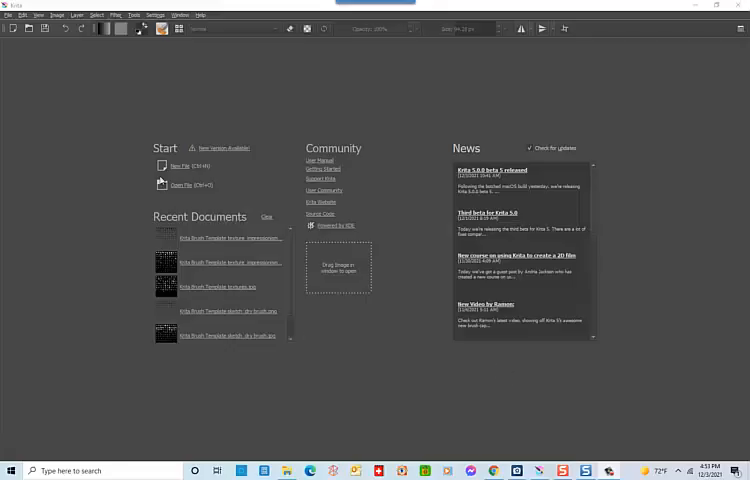
# Step: Create a new blank Krita document from the welcome screen's New File option
pyautogui.click(185, 166)
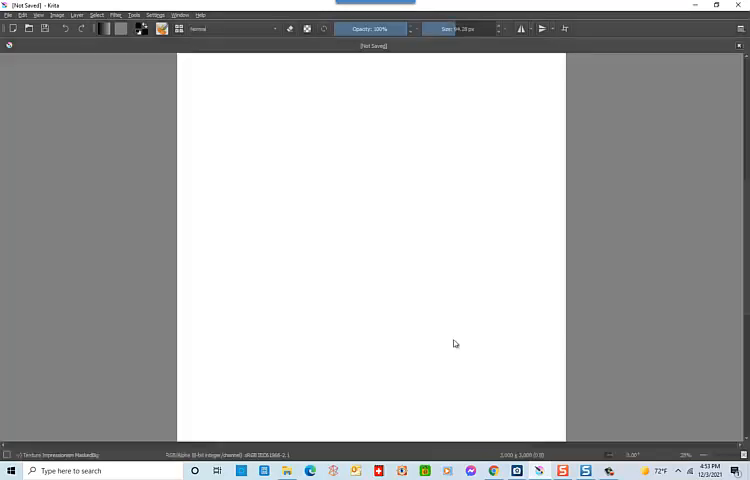
pyautogui.moveTo(293, 228)
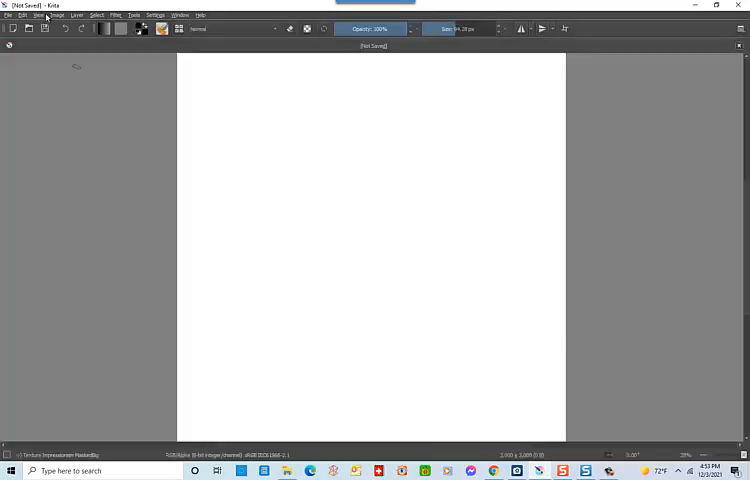
# Step: Turn on Show Grid from the View menu over the blank canvas
pyautogui.click(38, 15)
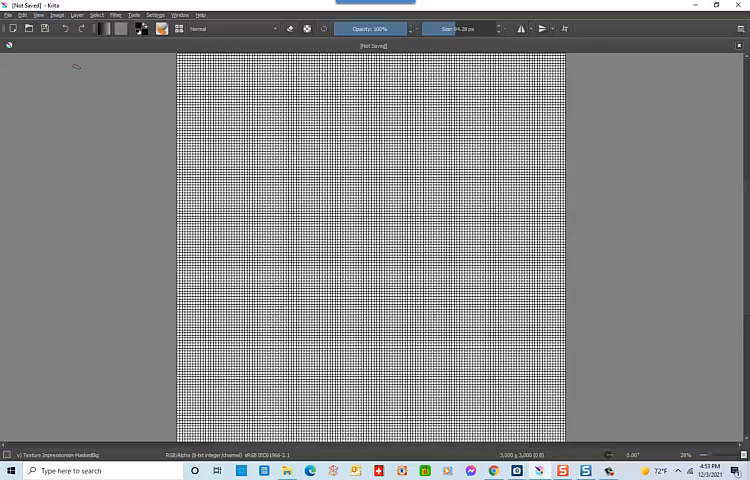
pyautogui.moveTo(273, 224)
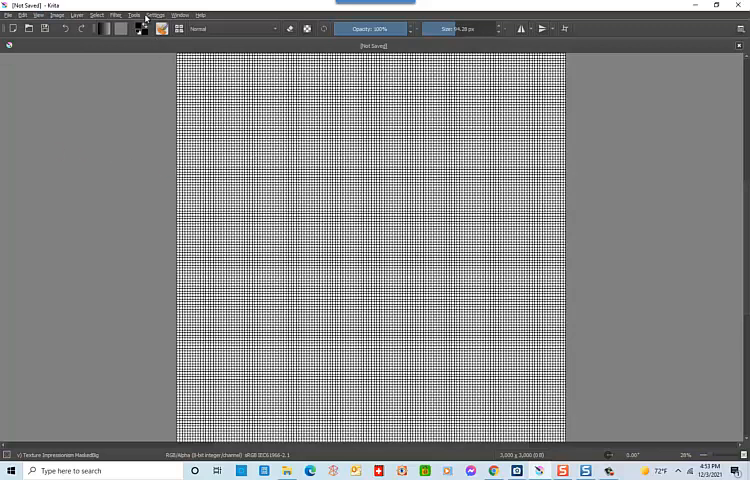
# Step: Show the docker panels again from the Settings menu
pyautogui.click(154, 14)
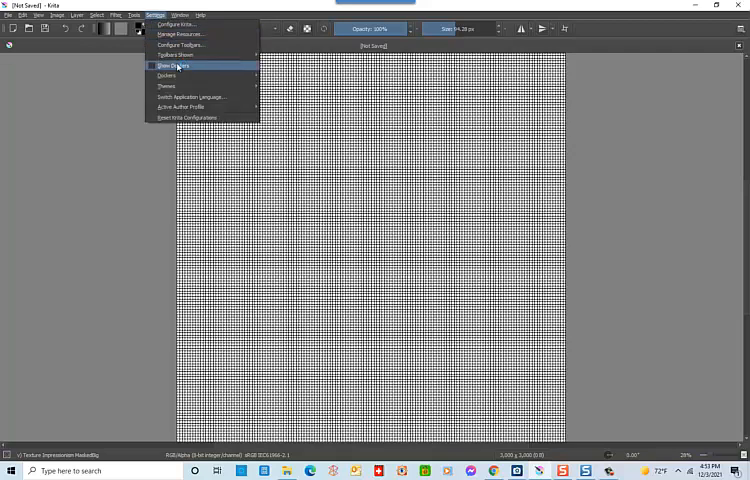
pyautogui.click(172, 65)
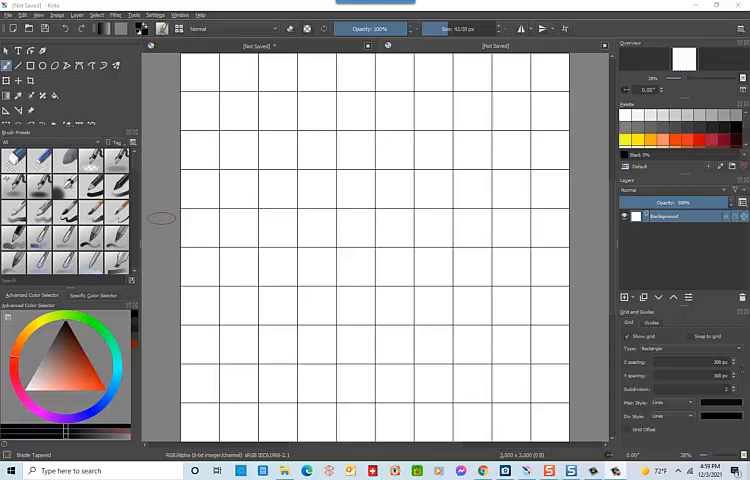
pyautogui.moveTo(100, 148)
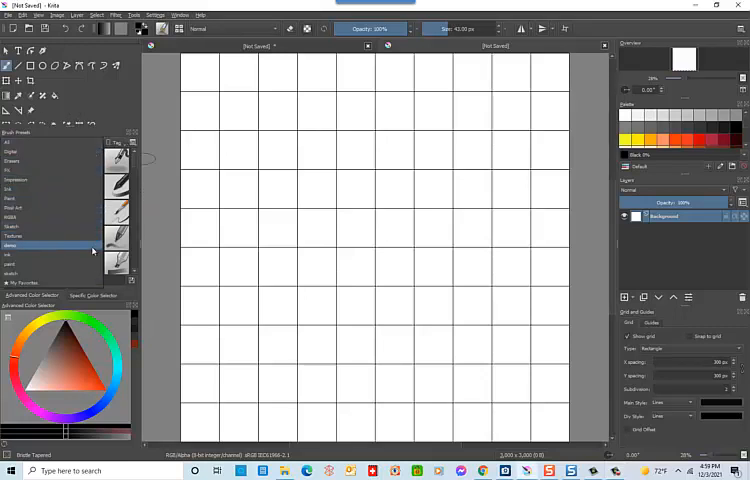
# Step: Filter the brush presets docker by a different tag
pyautogui.click(50, 142)
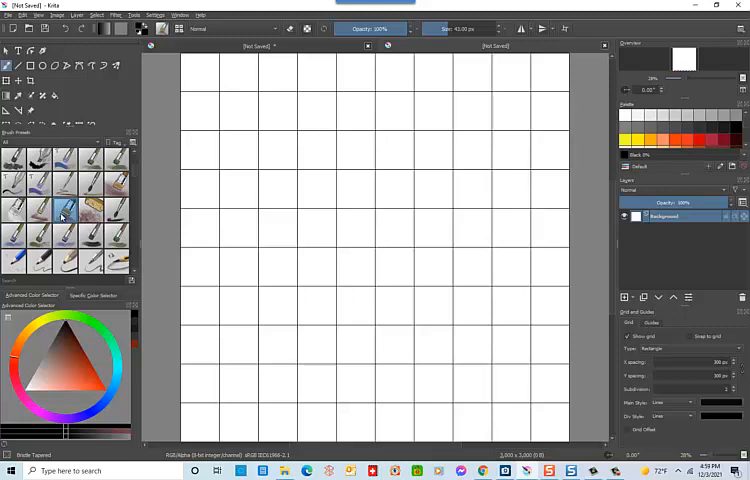
pyautogui.moveTo(190, 62); pyautogui.dragTo(218, 74)
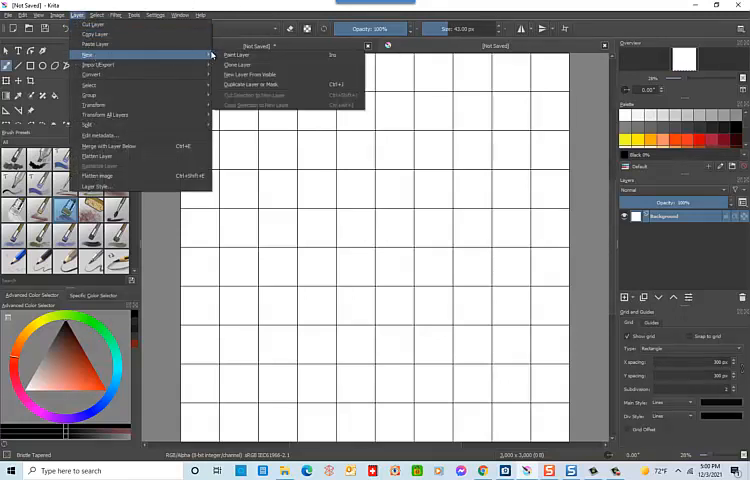
# Step: Add a new paint layer and paint sample brush strokes in grid squares
pyautogui.click(236, 55)
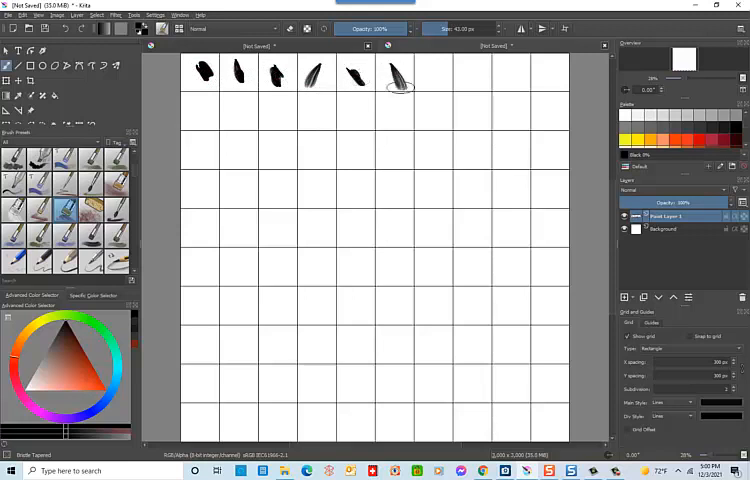
pyautogui.moveTo(420, 75); pyautogui.dragTo(470, 95)
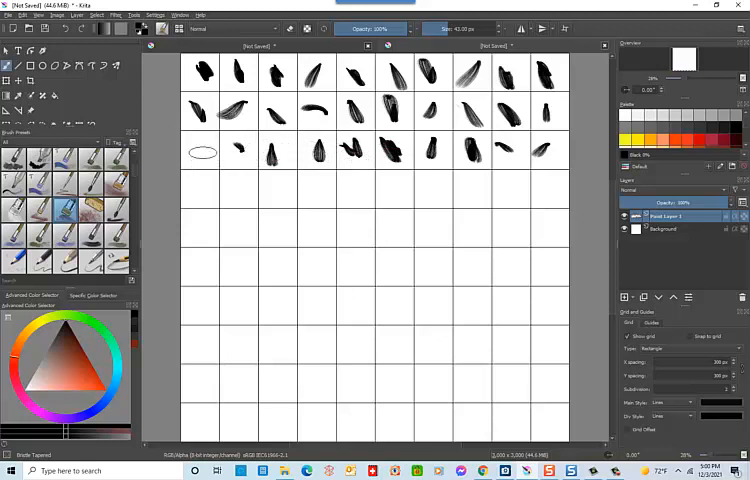
# Step: Paint sample strokes into the remaining grid squares, one per cell
pyautogui.moveTo(202, 152); pyautogui.dragTo(510, 190)
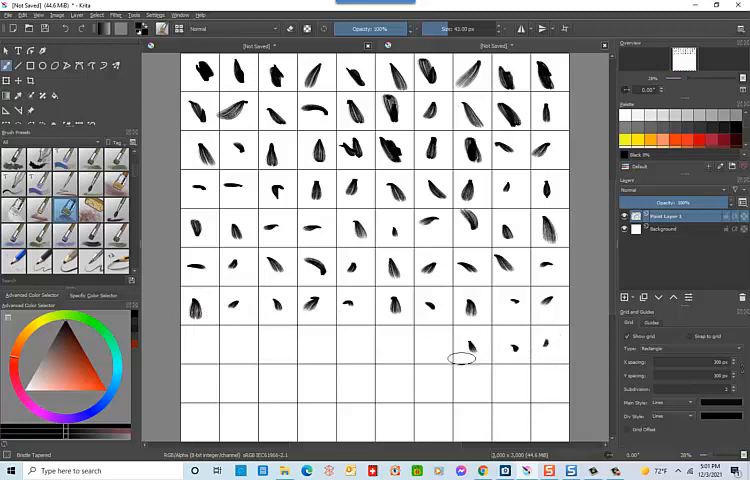
pyautogui.moveTo(326, 352)
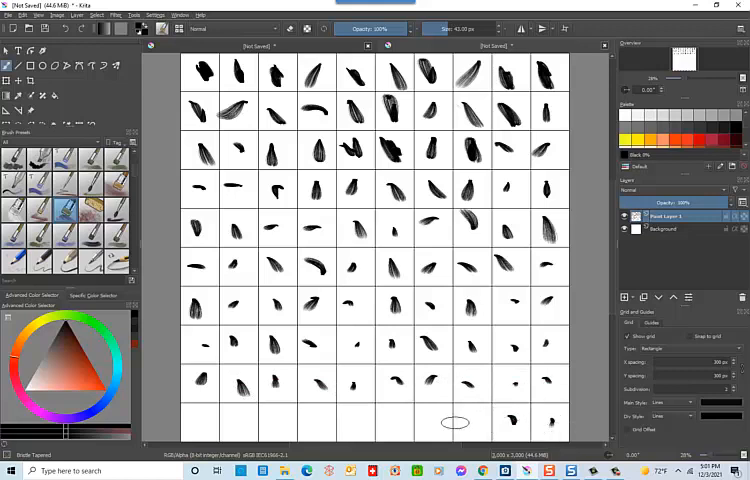
pyautogui.moveTo(325, 411)
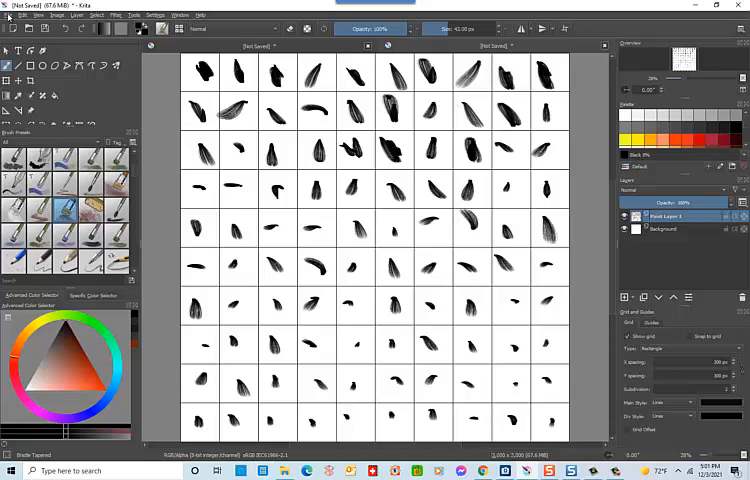
# Step: Save the brush sheet as JPEG 'test brush1', accepting the default JPEG options
pyautogui.click(10, 14)
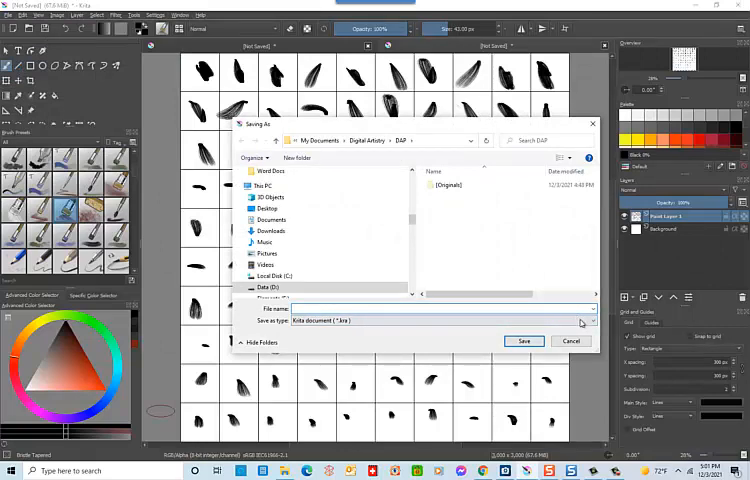
pyautogui.click(580, 320)
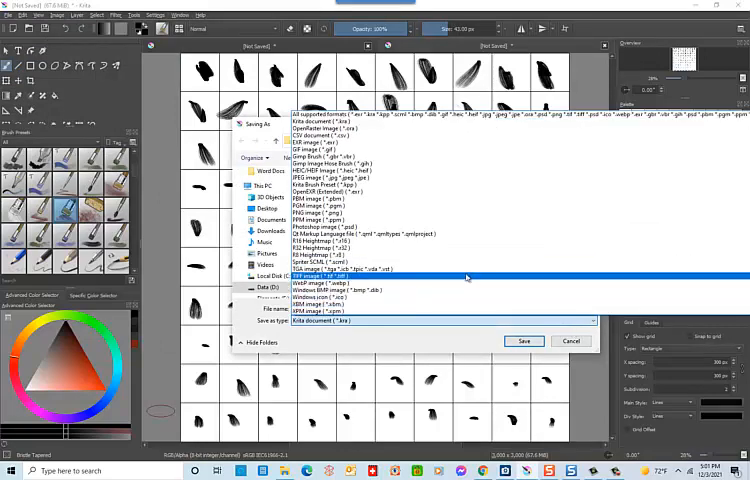
pyautogui.click(340, 199)
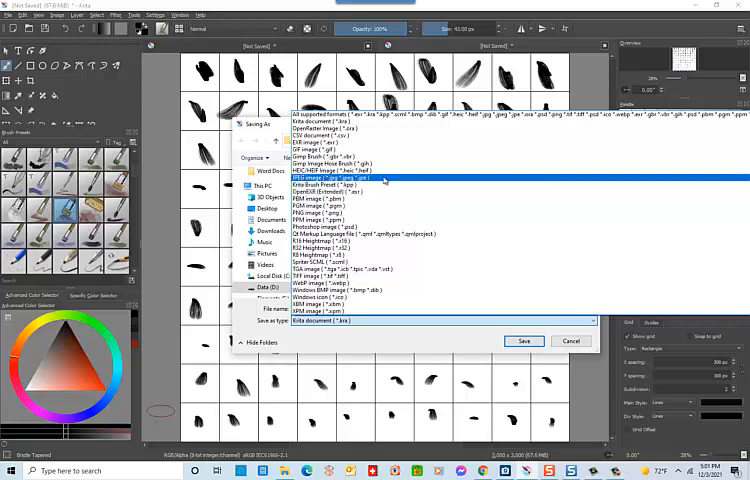
pyautogui.click(350, 178)
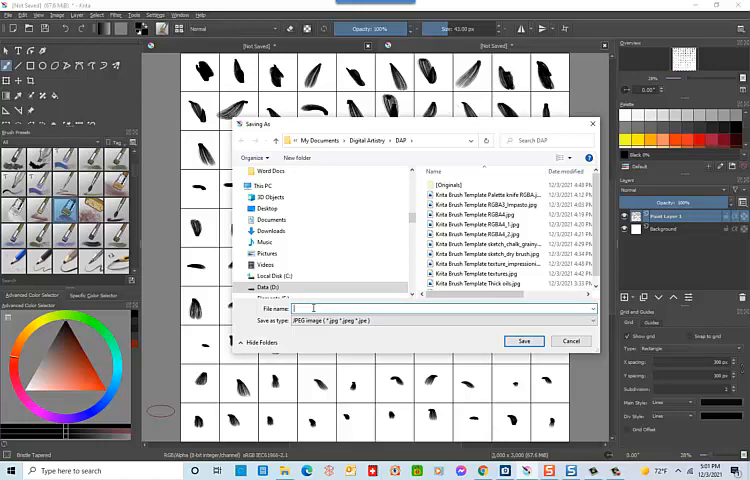
pyautogui.write('est')
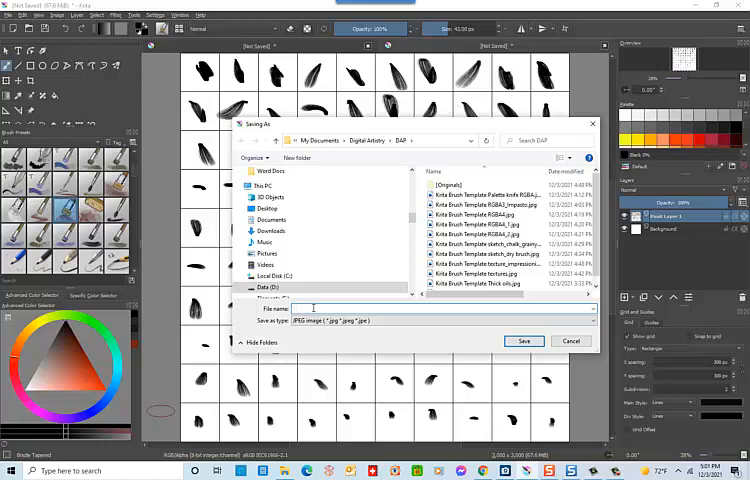
pyautogui.write('test brush1')
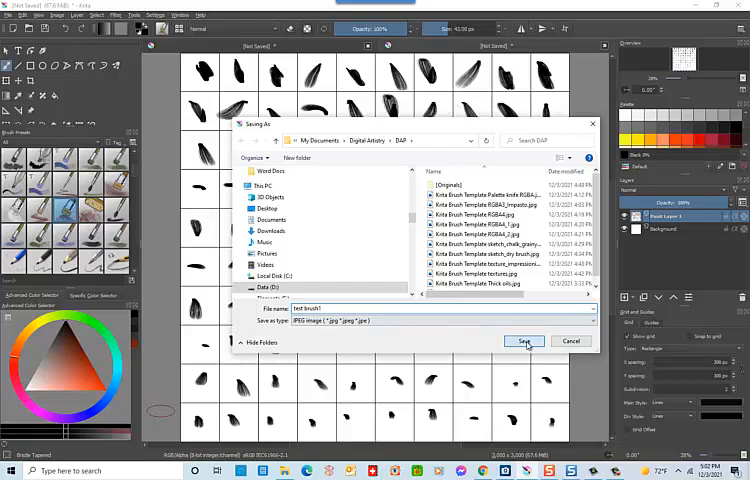
pyautogui.click(524, 341)
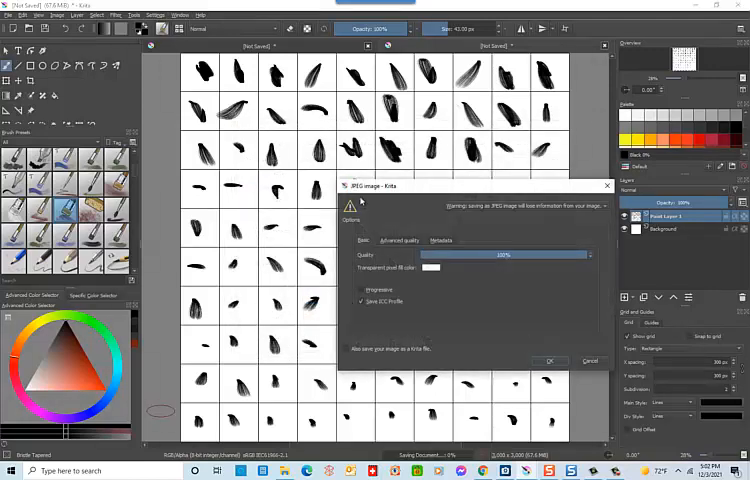
pyautogui.click(549, 361)
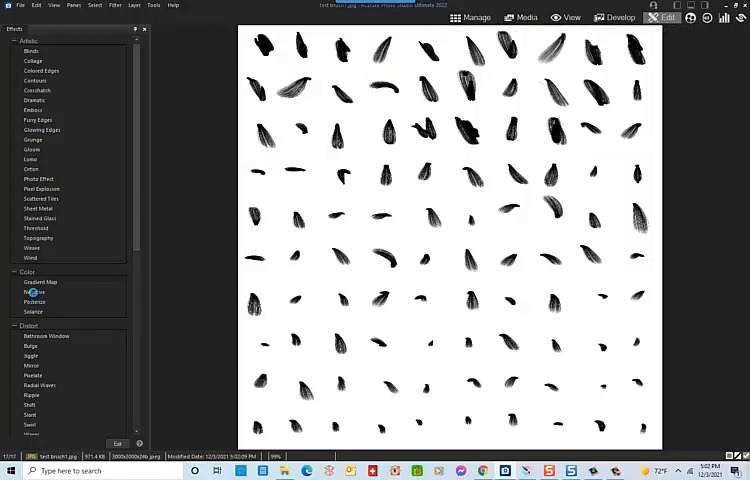
# Step: Apply a Negative color inversion and save over the original image
pyautogui.click(34, 292)
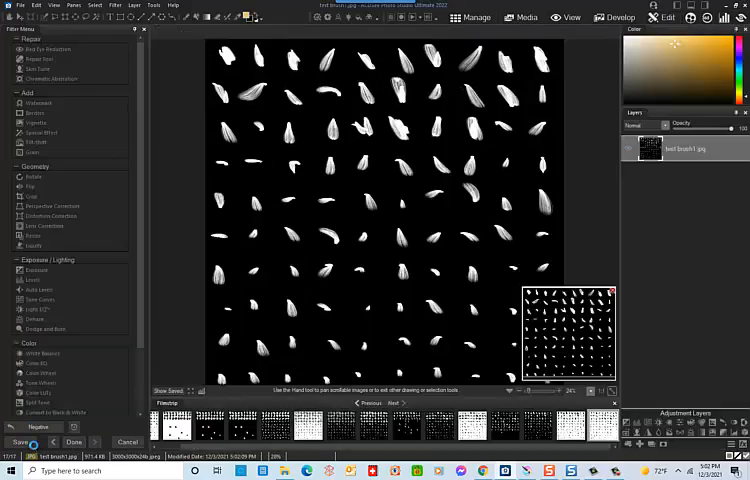
pyautogui.click(610, 291)
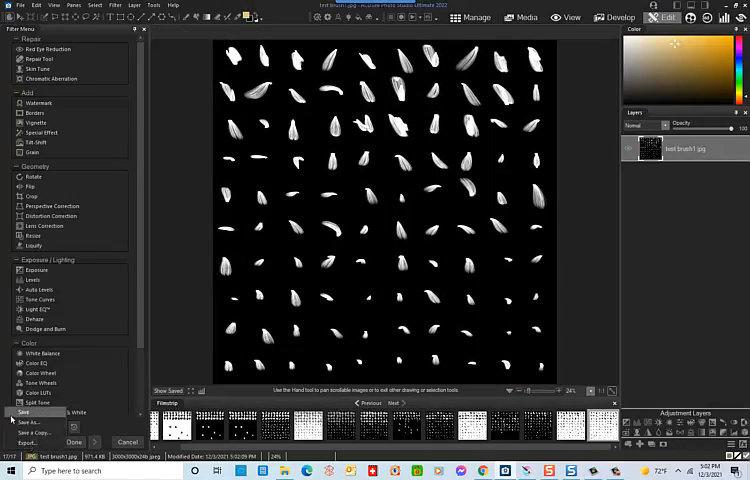
pyautogui.click(22, 411)
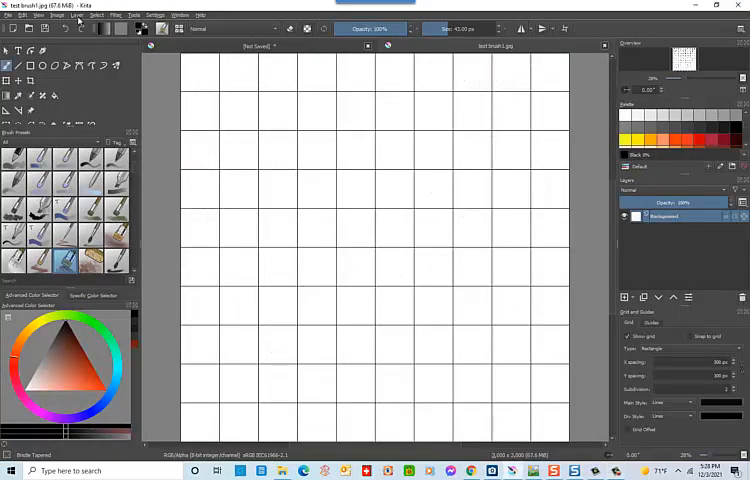
# Step: Select the RGBA impasto-details brush preset for the grid template
pyautogui.click(77, 14)
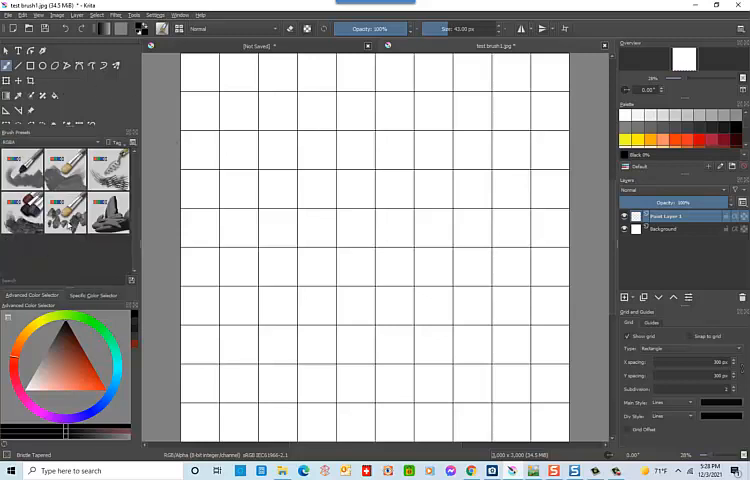
pyautogui.click(67, 208)
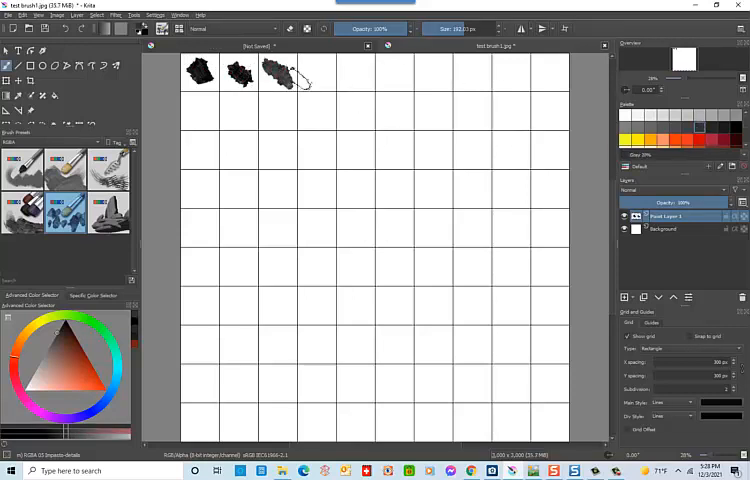
# Step: Stamp gray impasto dabs into the cells of the first three grid rows
pyautogui.click(315, 72)
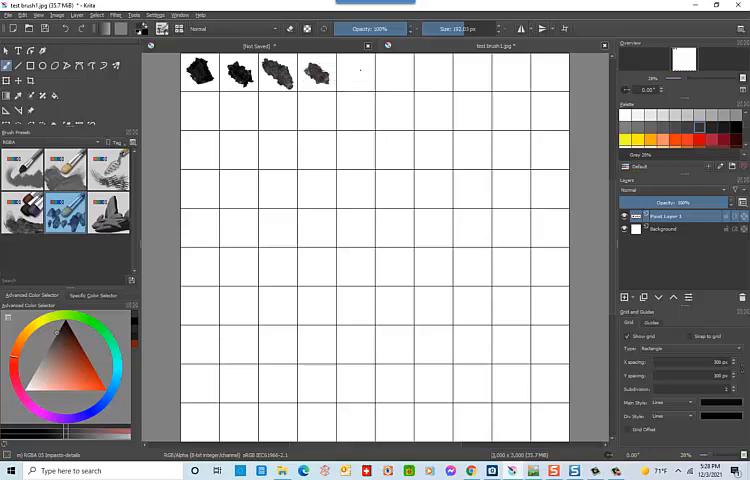
pyautogui.moveTo(355, 72); pyautogui.dragTo(390, 80)
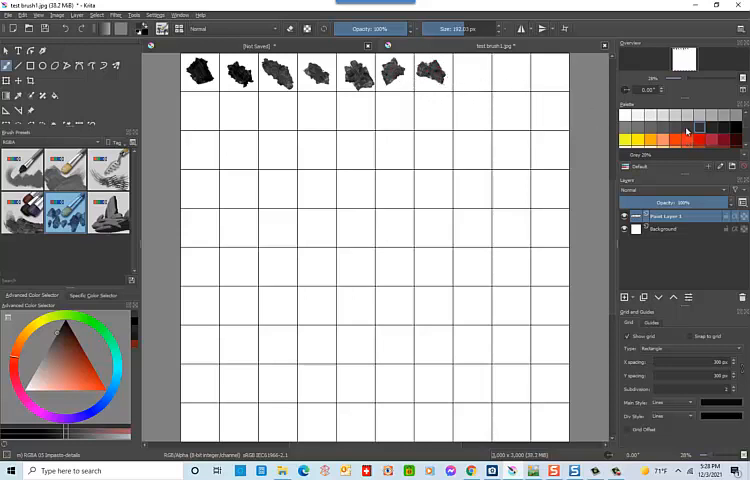
pyautogui.click(460, 72)
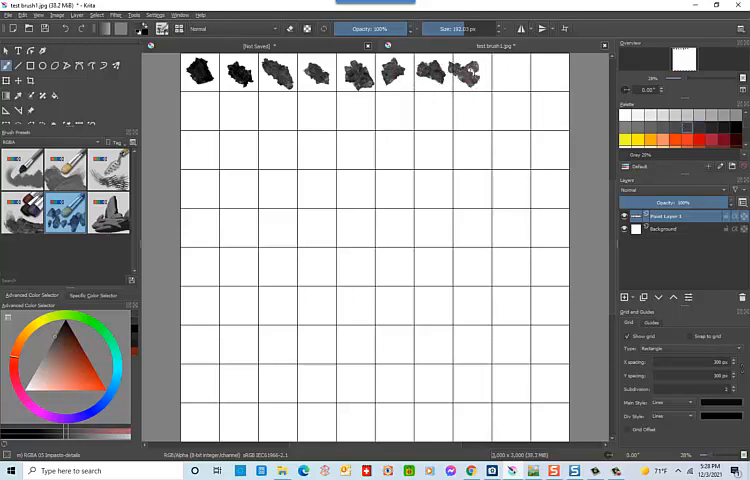
pyautogui.click(507, 73)
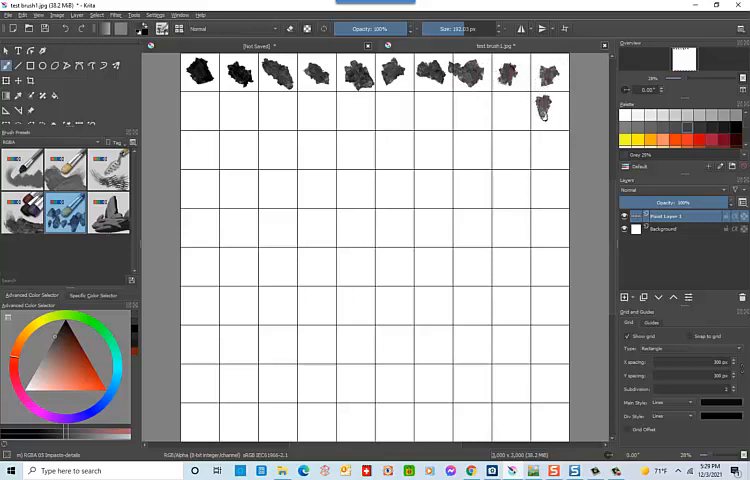
pyautogui.click(505, 108)
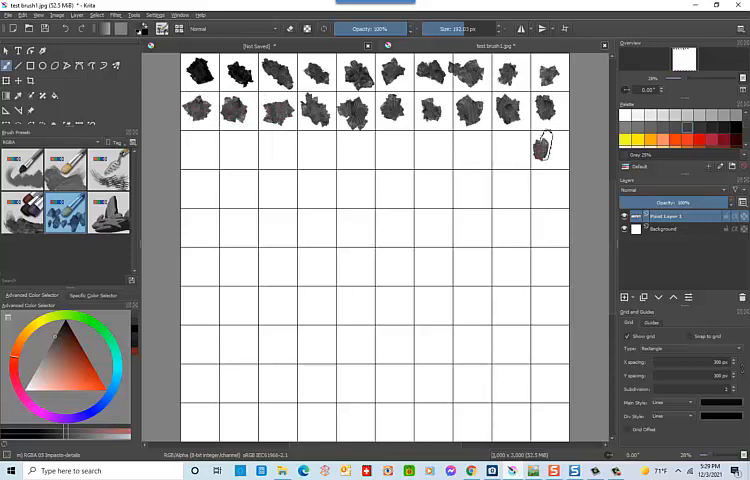
pyautogui.click(508, 150)
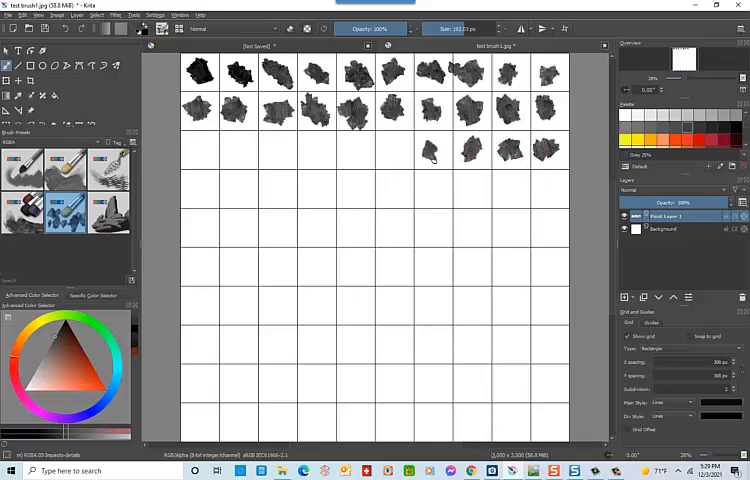
pyautogui.click(390, 155)
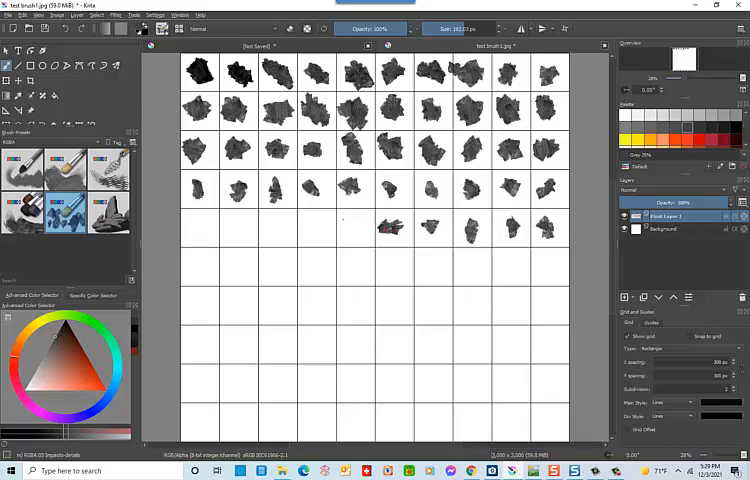
# Step: Paint smaller strokes into the fifth, sixth and seventh row cells
pyautogui.moveTo(228, 230); pyautogui.dragTo(248, 230)
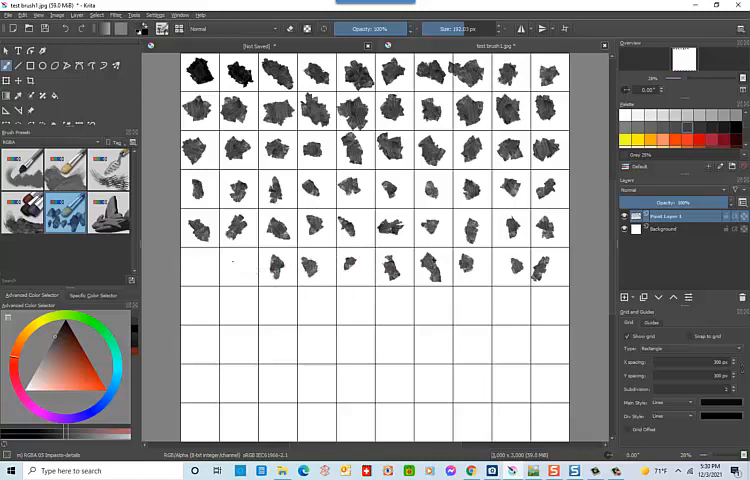
pyautogui.moveTo(210, 300); pyautogui.dragTo(235, 325)
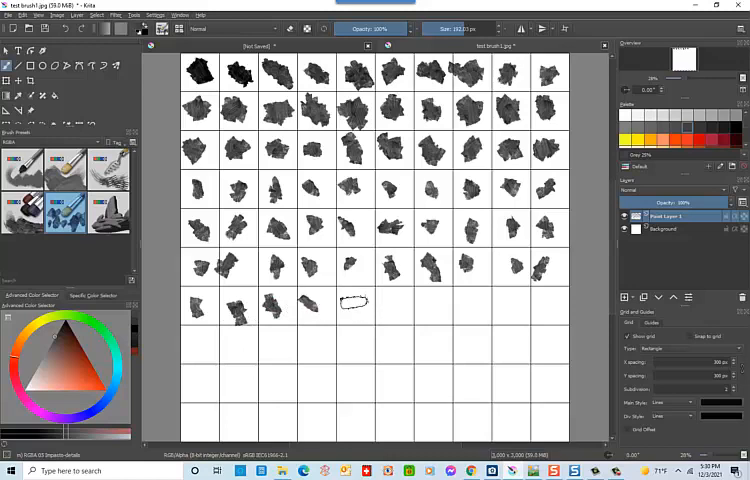
pyautogui.moveTo(355, 305); pyautogui.dragTo(480, 305)
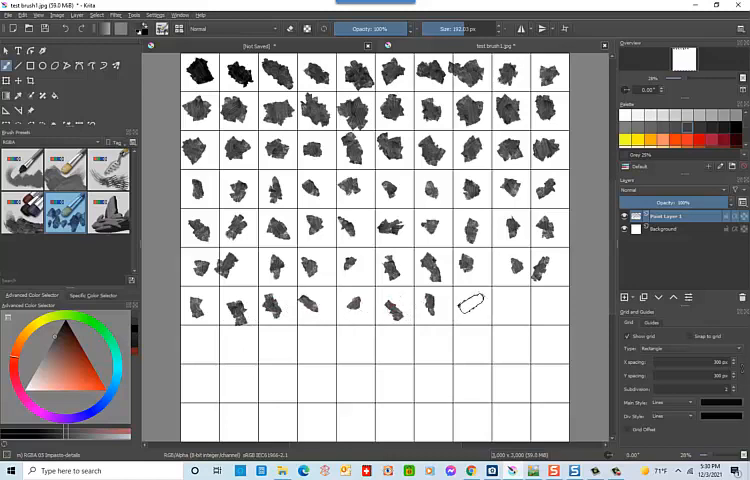
pyautogui.moveTo(470, 300); pyautogui.dragTo(548, 348)
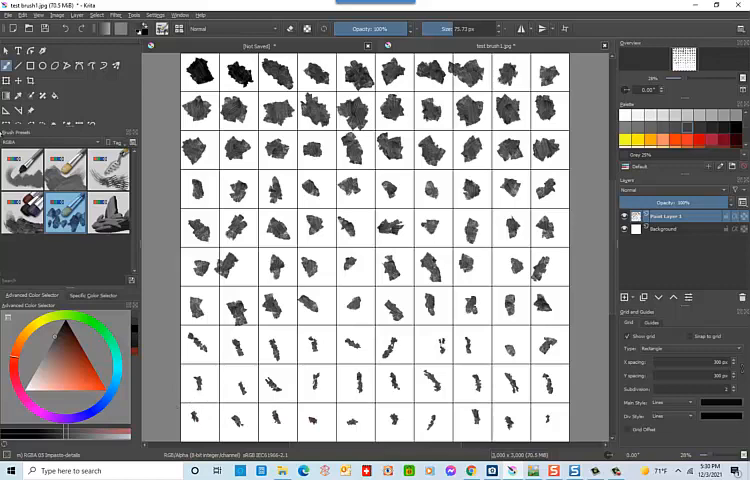
# Step: Save the filled brush grid image as test brush1.jpg under Digital Artistry > DAP
pyautogui.click(11, 15)
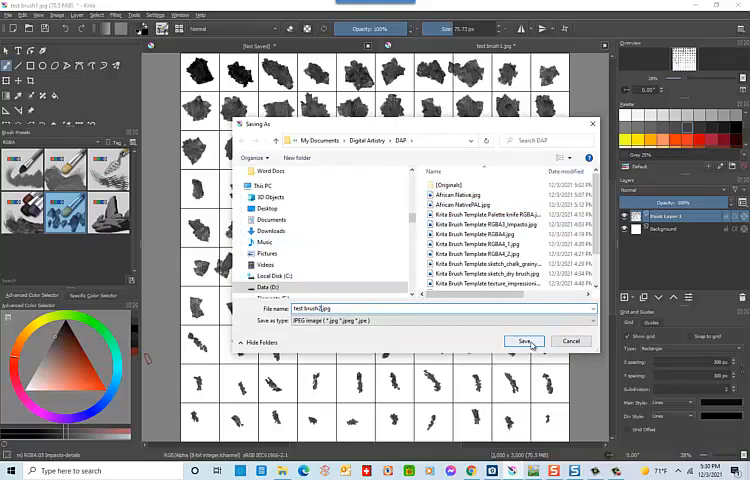
pyautogui.click(523, 341)
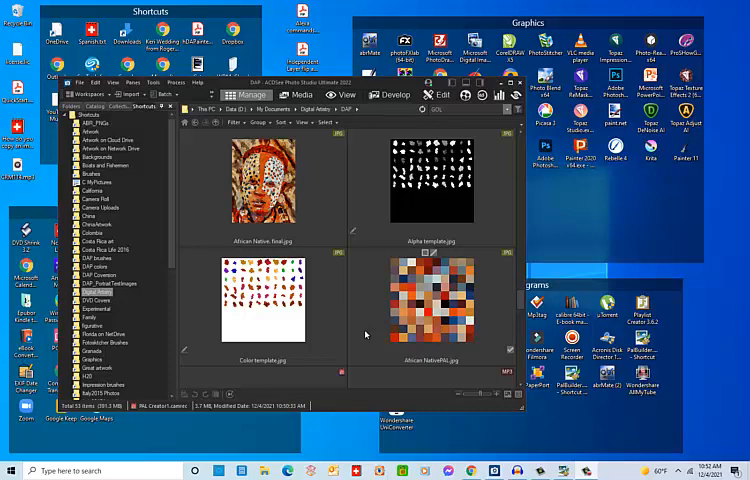
pyautogui.moveTo(390, 366)
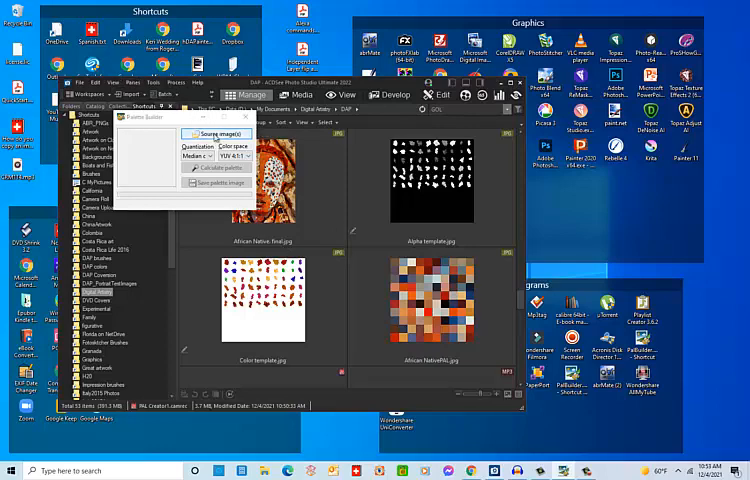
# Step: Calculate an RGB colour palette from the African Native final image
pyautogui.click(220, 134)
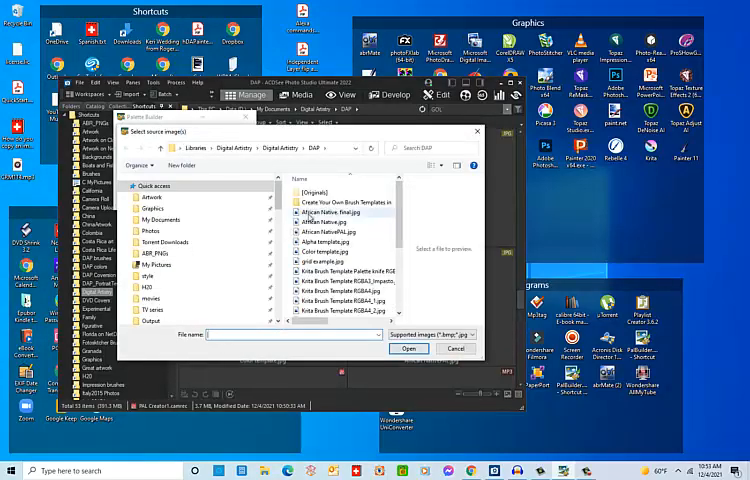
pyautogui.click(408, 349)
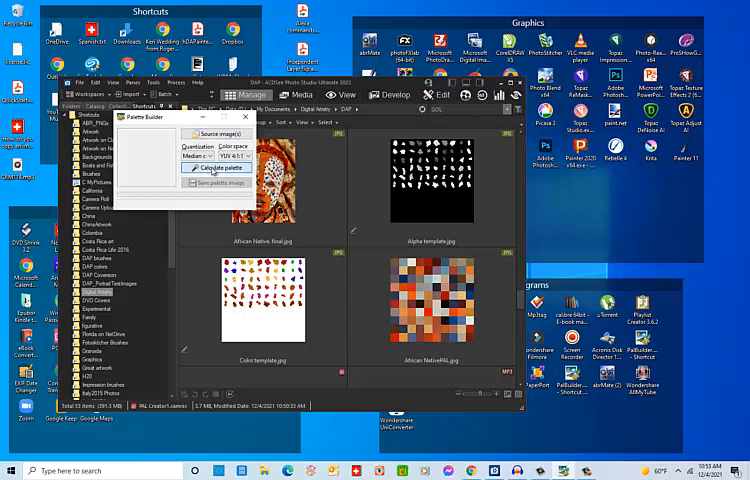
pyautogui.click(222, 167)
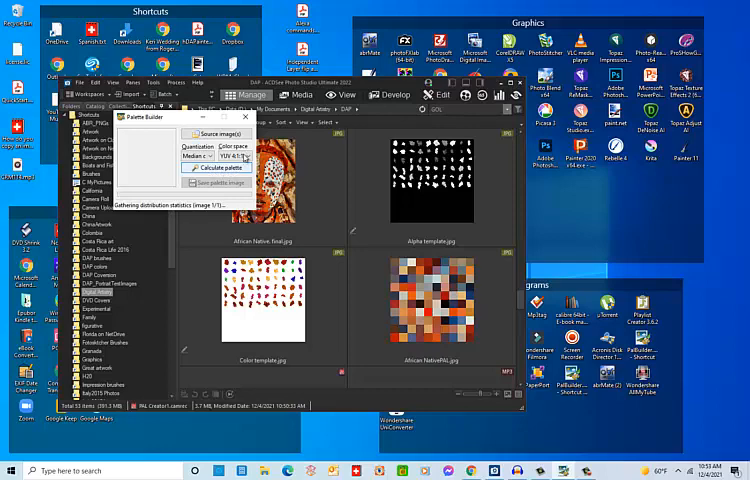
pyautogui.click(214, 167)
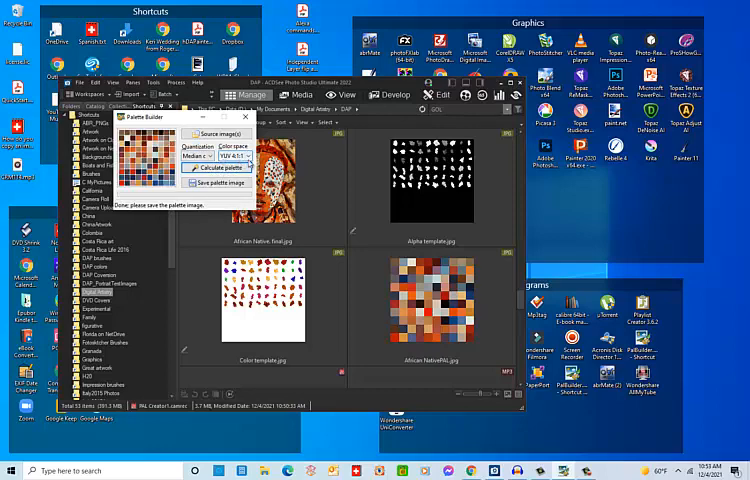
pyautogui.click(241, 155)
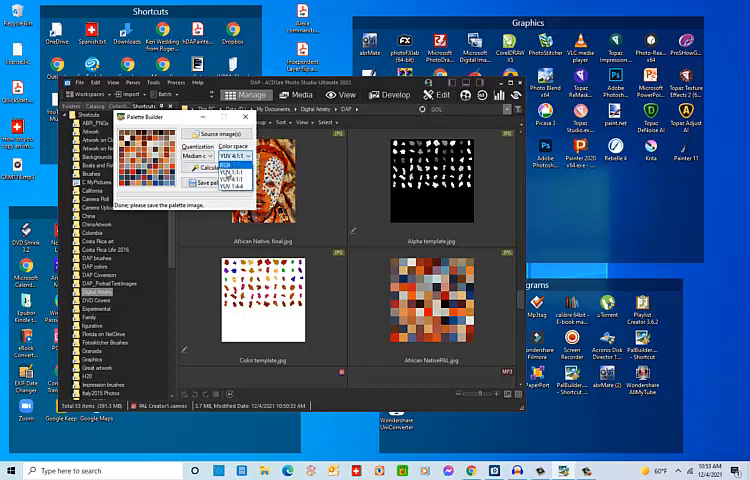
pyautogui.click(238, 155)
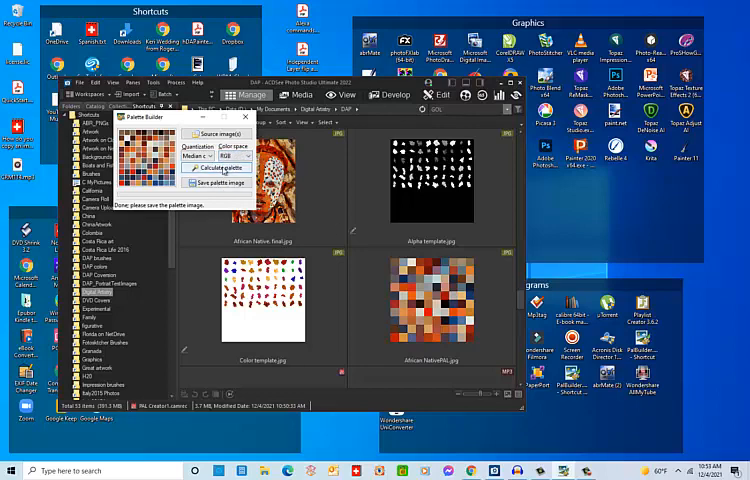
pyautogui.click(207, 168)
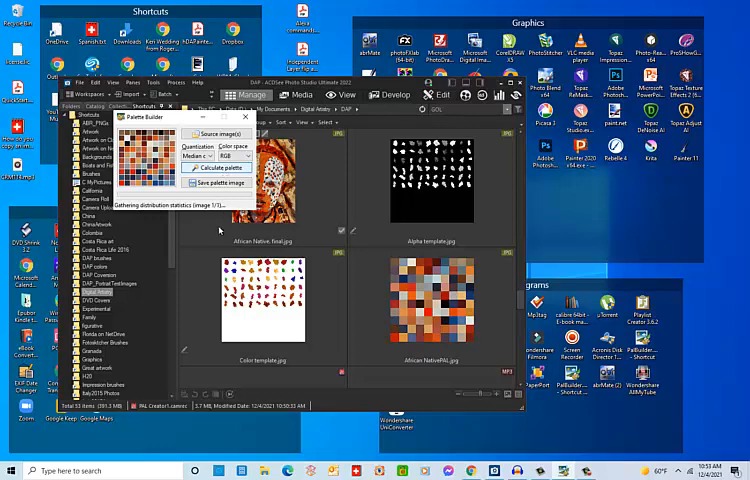
pyautogui.click(207, 168)
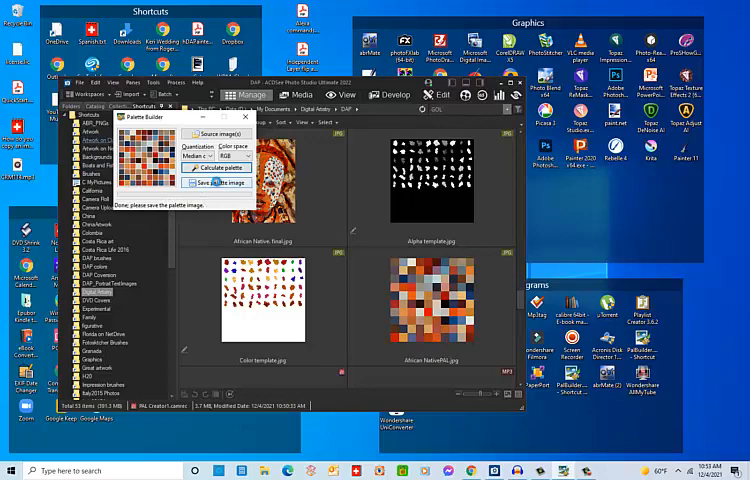
# Step: Save the palette image over the existing African NativePAL.jpg
pyautogui.click(222, 182)
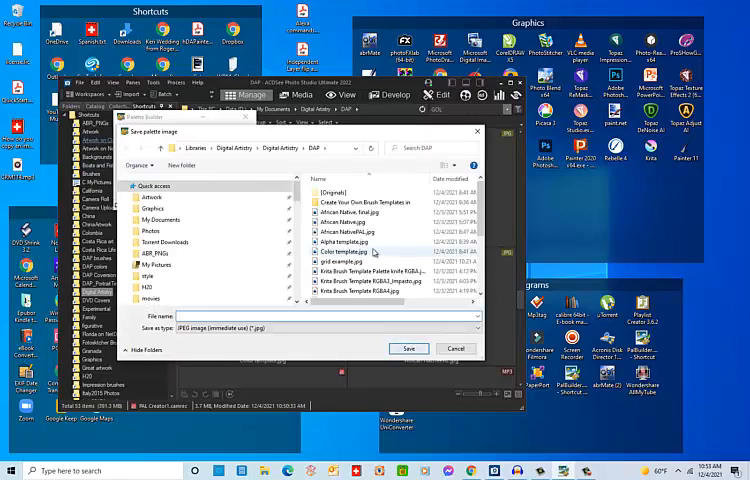
pyautogui.click(345, 240)
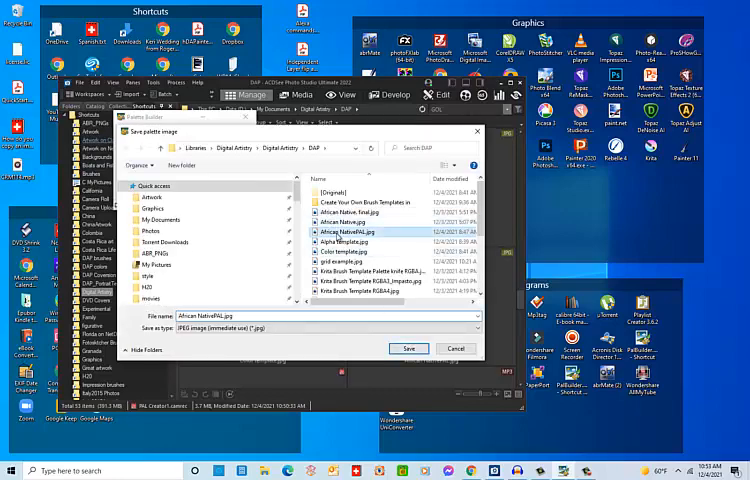
pyautogui.click(408, 348)
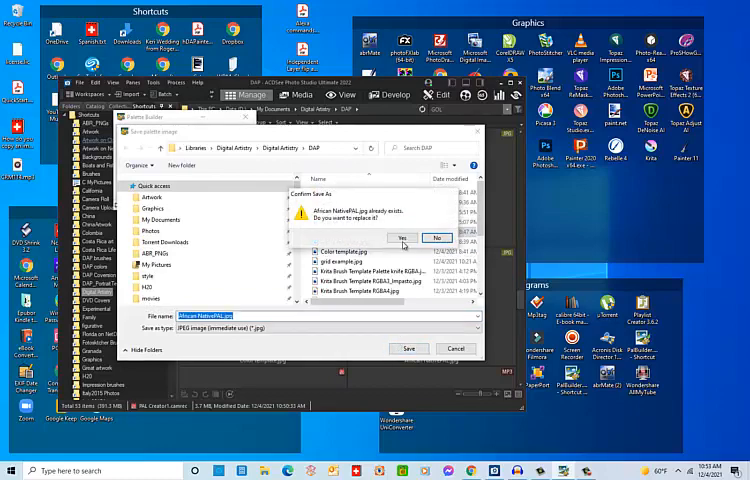
pyautogui.click(403, 238)
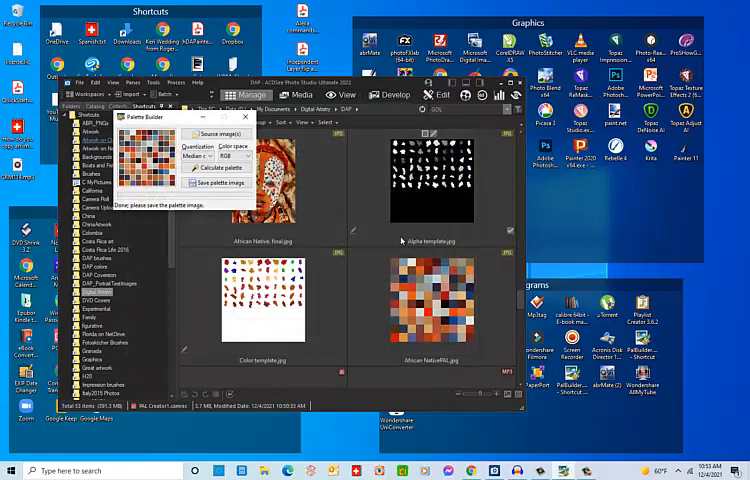
pyautogui.click(217, 183)
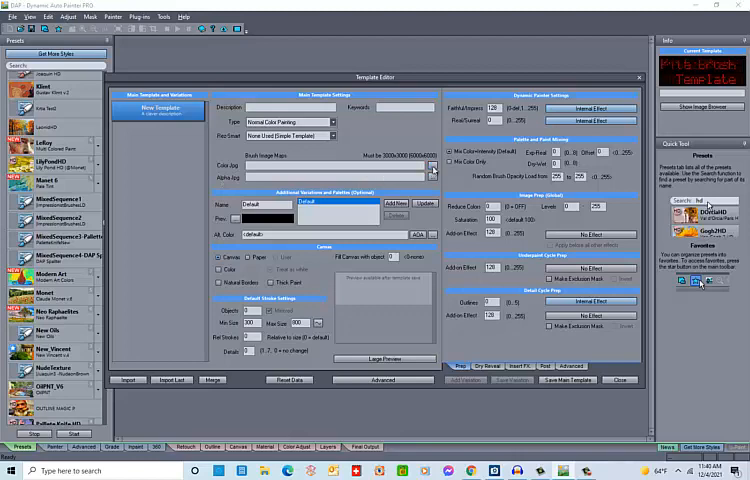
# Step: Set African NativePAL.jpg as the template's colour image
pyautogui.click(432, 166)
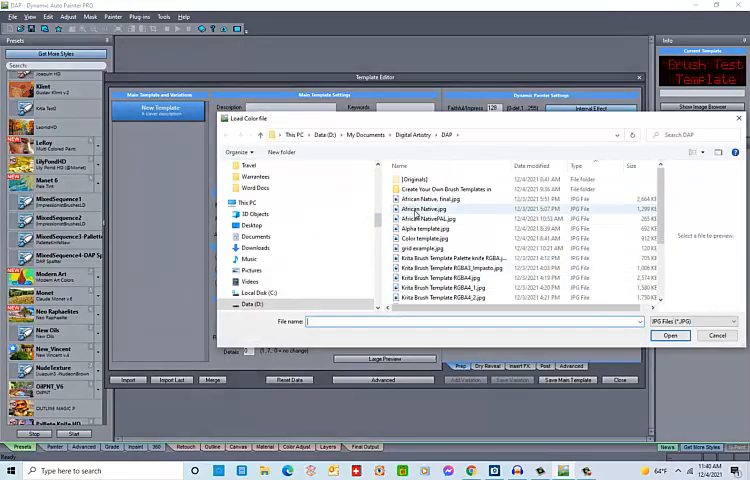
pyautogui.click(450, 219)
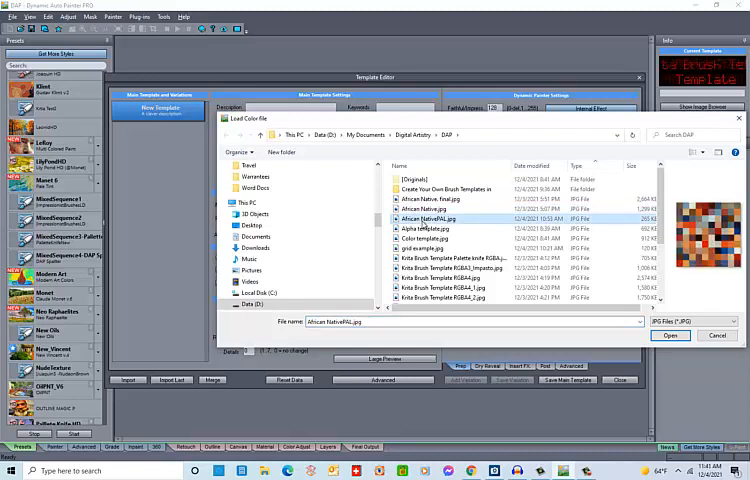
pyautogui.click(671, 335)
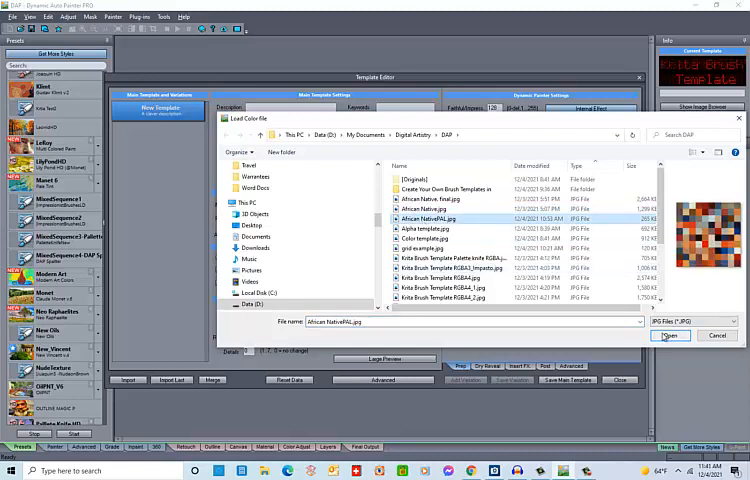
pyautogui.click(670, 335)
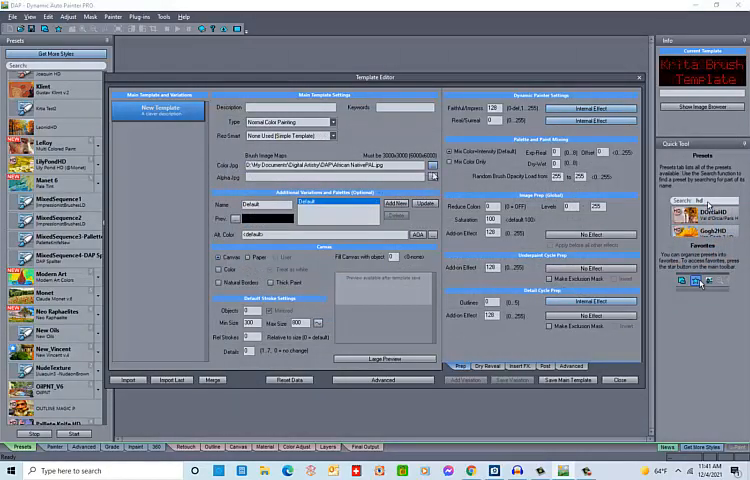
# Step: Set test brush1.jpg as the template's alpha image
pyautogui.click(432, 175)
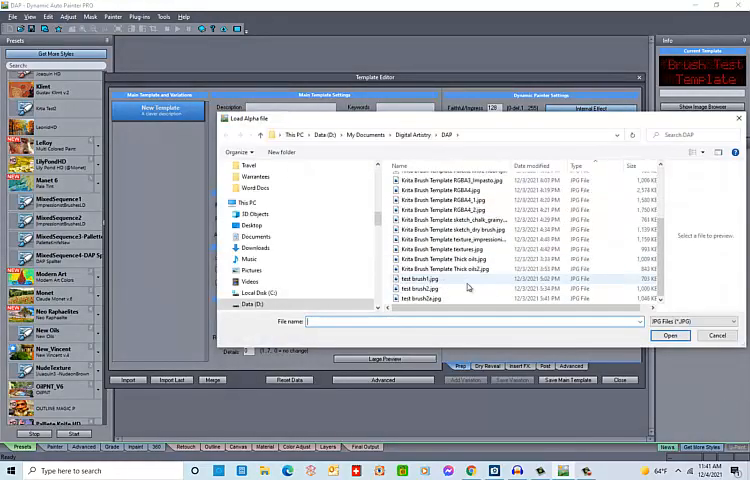
pyautogui.click(425, 278)
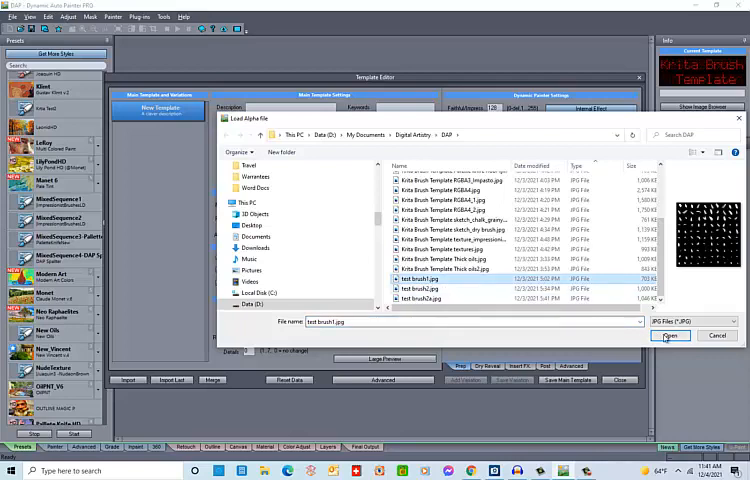
pyautogui.click(671, 335)
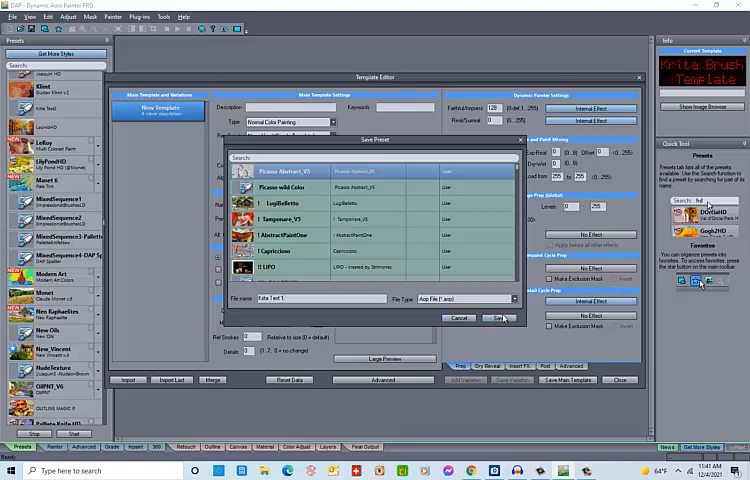
# Step: Save and select the Krita Test 1 preset, then load African Native.jpg as input
pyautogui.click(496, 317)
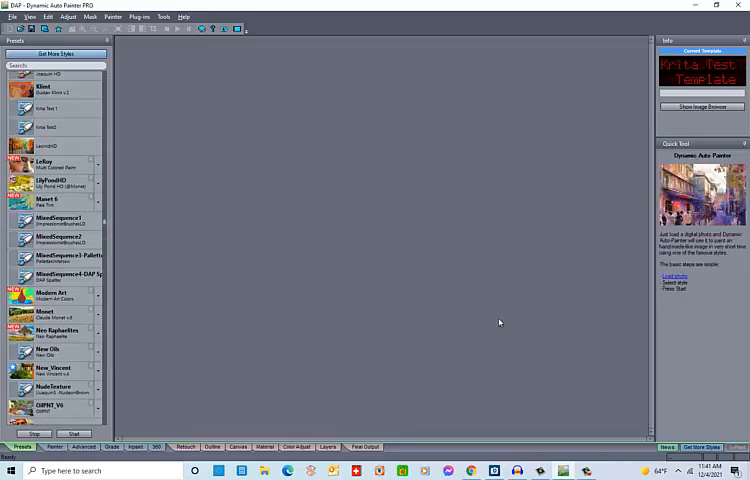
pyautogui.scroll(3)
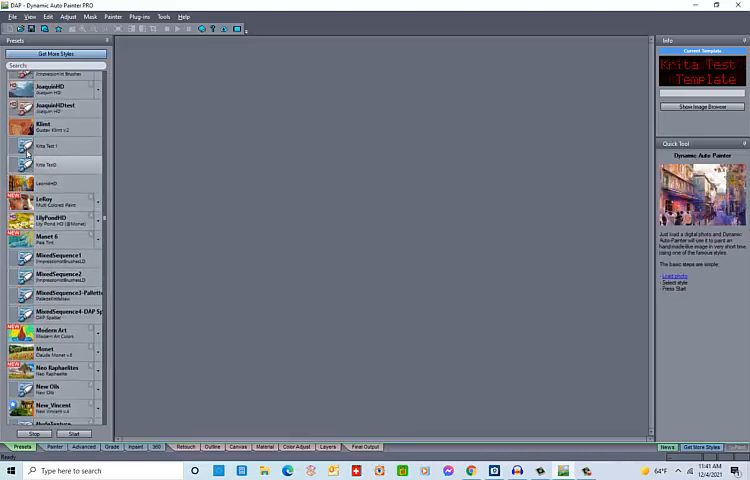
pyautogui.click(55, 145)
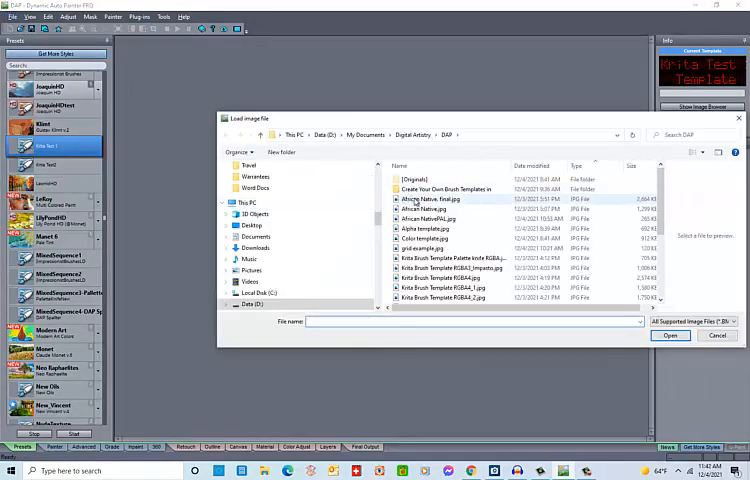
pyautogui.click(428, 209)
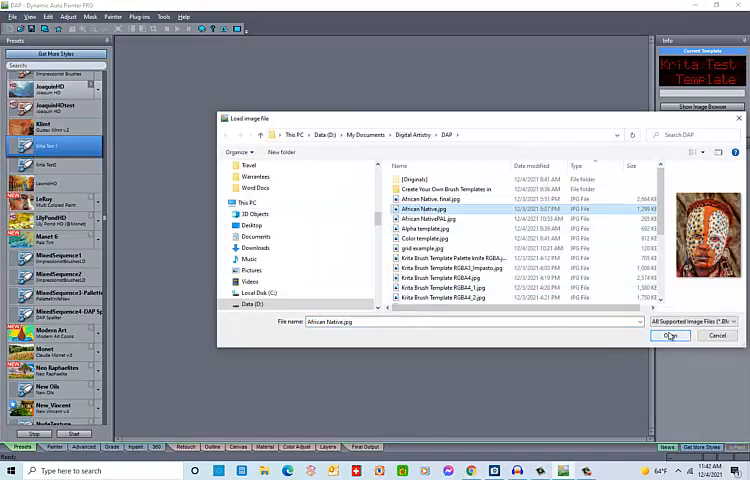
pyautogui.click(670, 335)
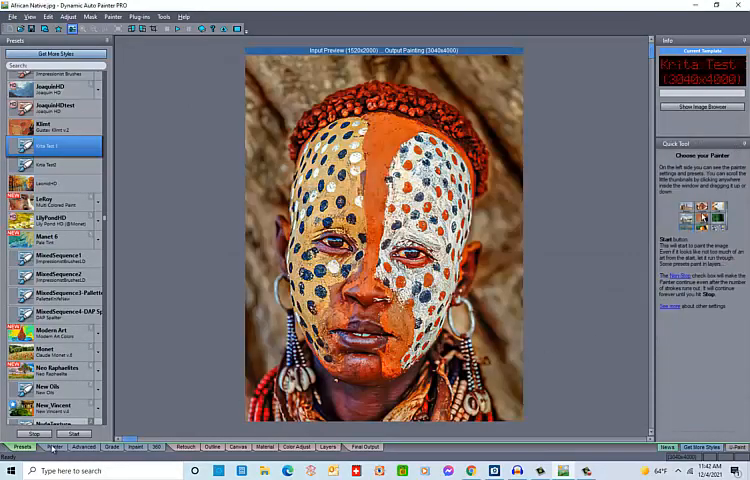
# Step: Show the Painter settings and start the Krita Test 1 painting run
pyautogui.click(39, 447)
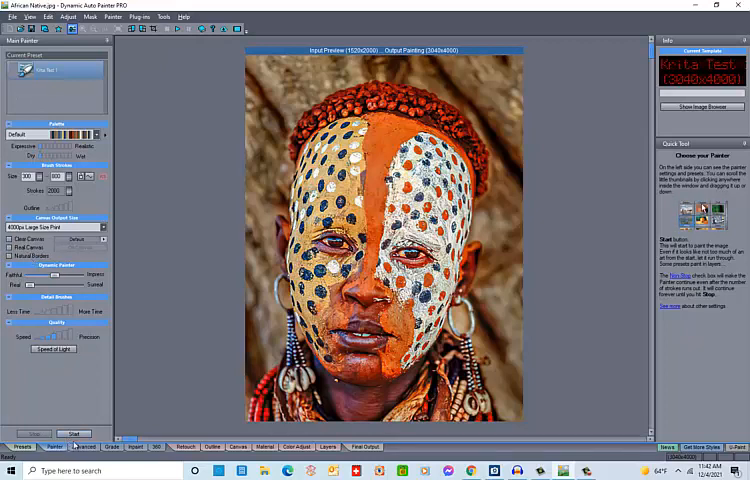
pyautogui.click(75, 433)
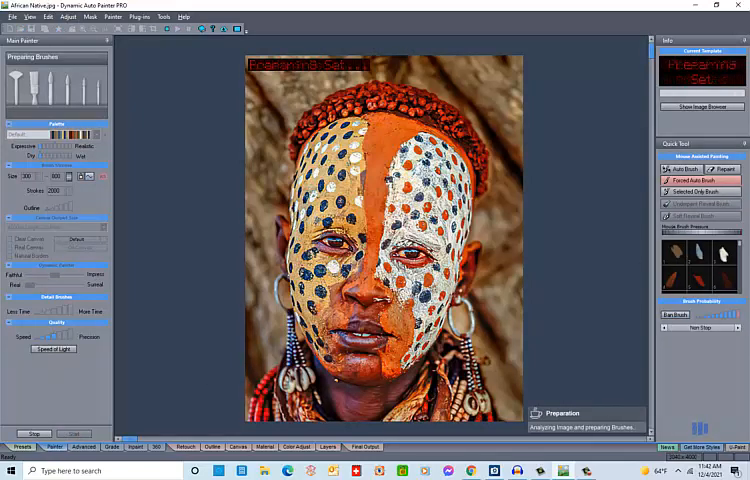
pyautogui.moveTo(735, 282)
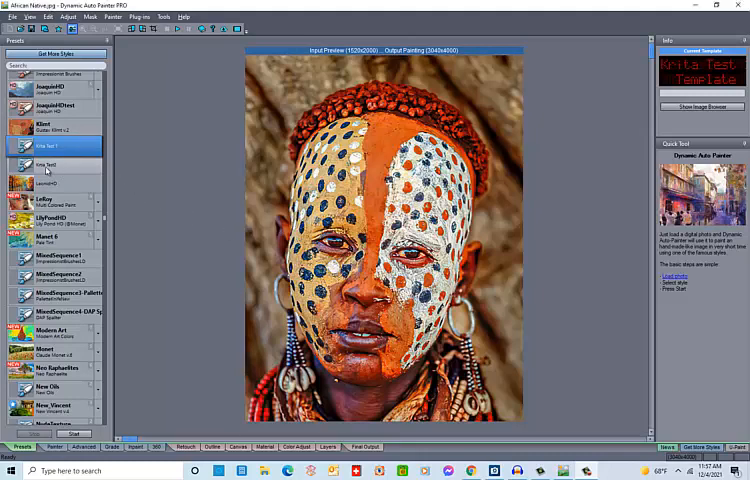
# Step: Select the Krita Test2 preset and start painting the portrait with it
pyautogui.click(55, 164)
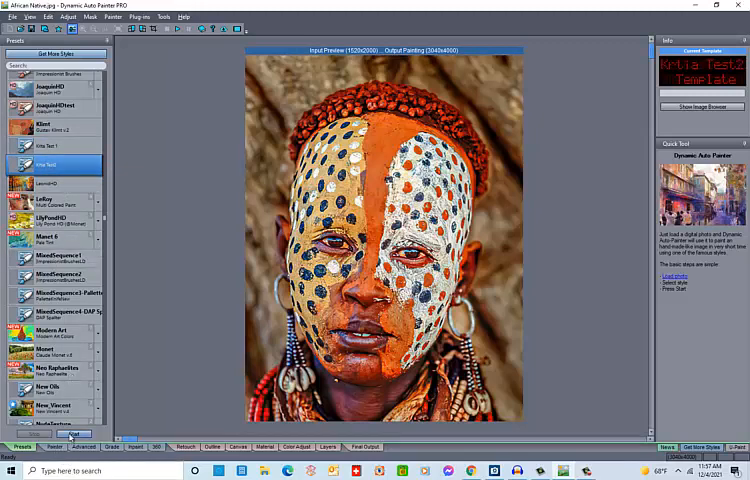
pyautogui.click(75, 434)
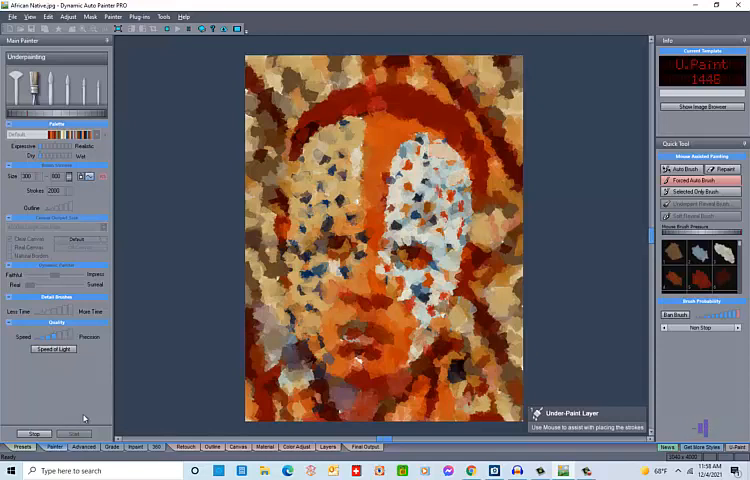
# Step: Return to the Presets list, then show the Krita Test2 painter settings
pyautogui.click(34, 433)
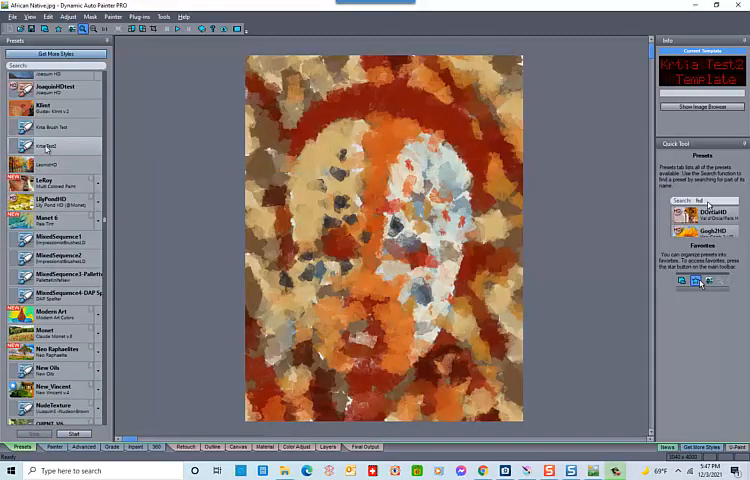
pyautogui.click(55, 146)
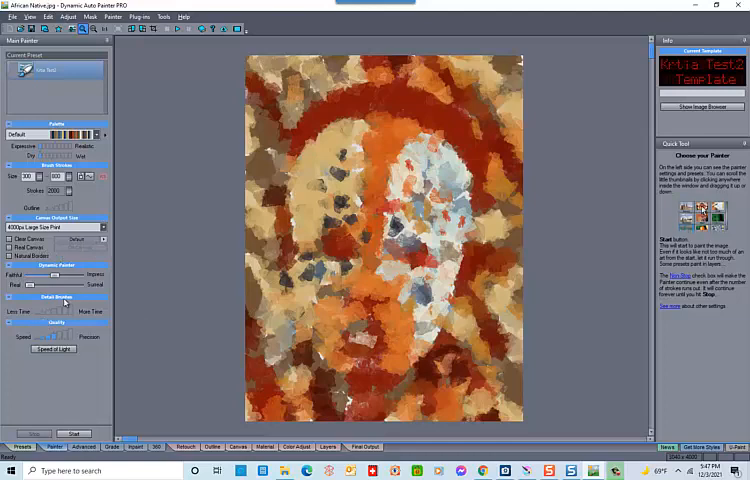
pyautogui.click(85, 447)
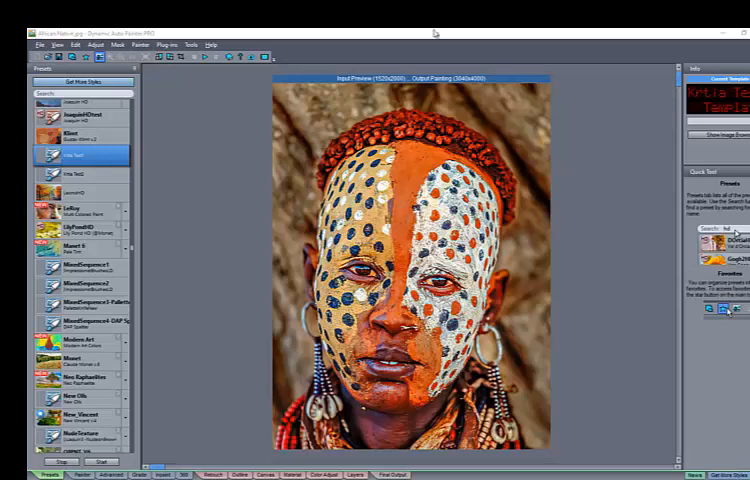
# Step: Open Tools > Distribute Template/Create Icon to show the Archive Template for Distribution dialog
pyautogui.click(189, 44)
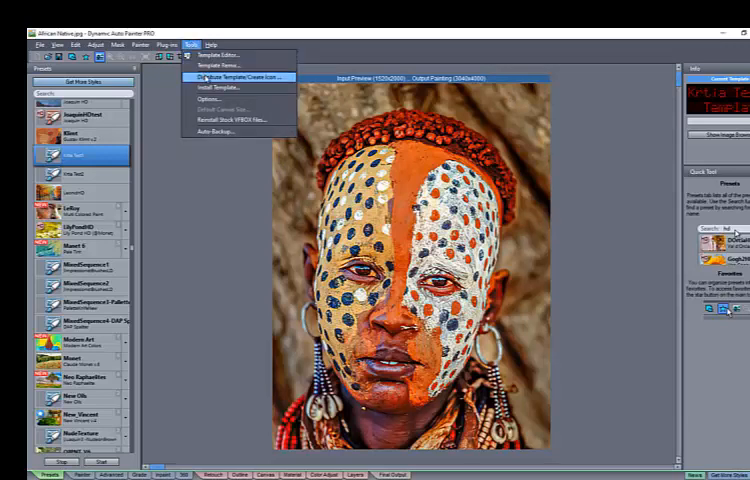
pyautogui.click(228, 76)
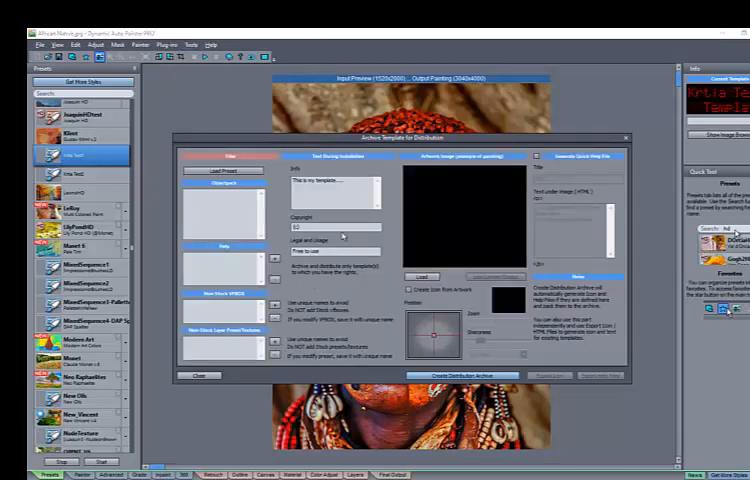
pyautogui.moveTo(436, 208)
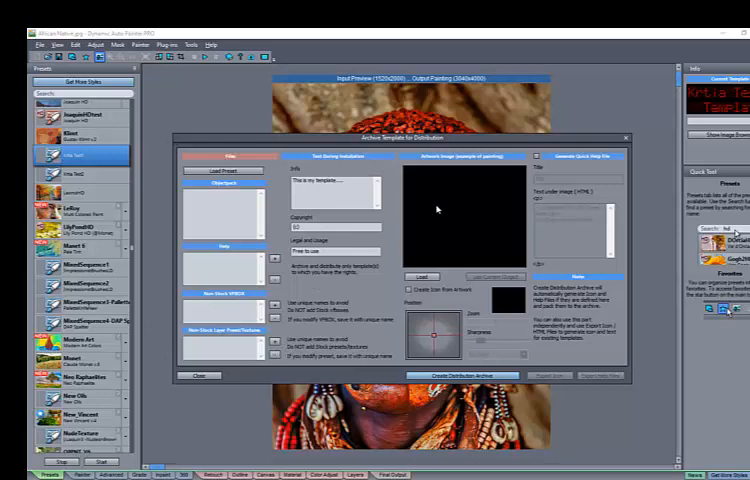
pyautogui.click(421, 276)
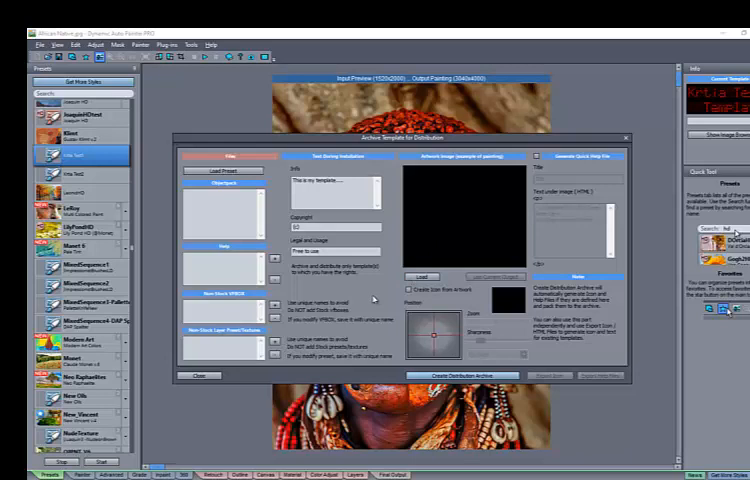
pyautogui.click(223, 170)
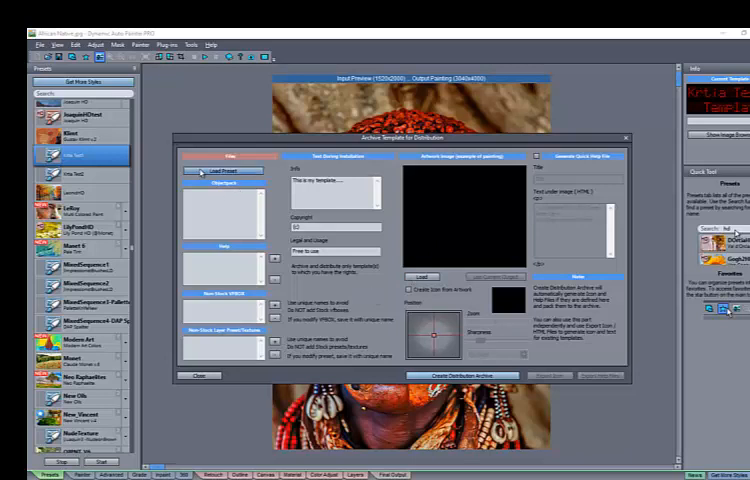
# Step: Import the Krita Test1 preset from the Import Presets list into the archive
pyautogui.click(223, 170)
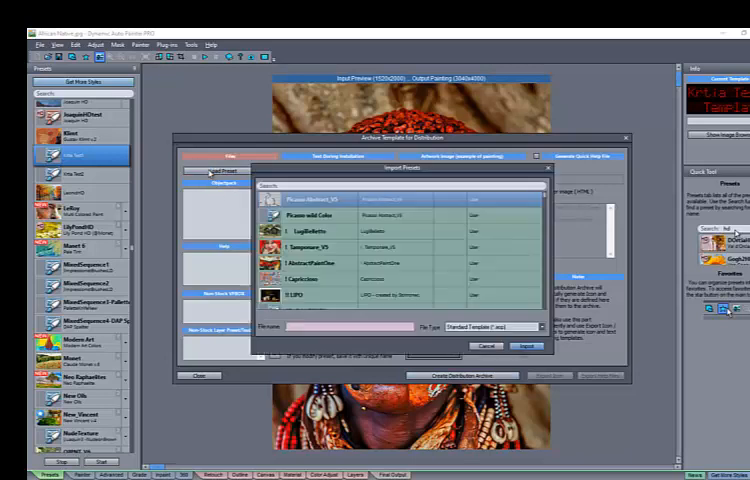
pyautogui.scroll(-3)
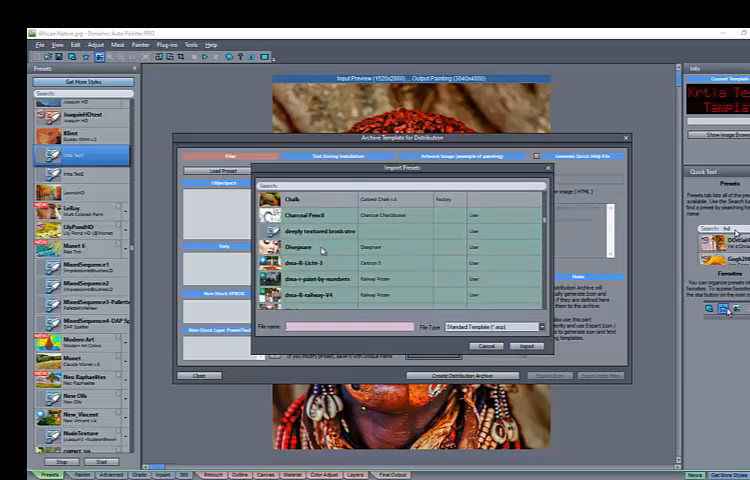
pyautogui.scroll(-3)
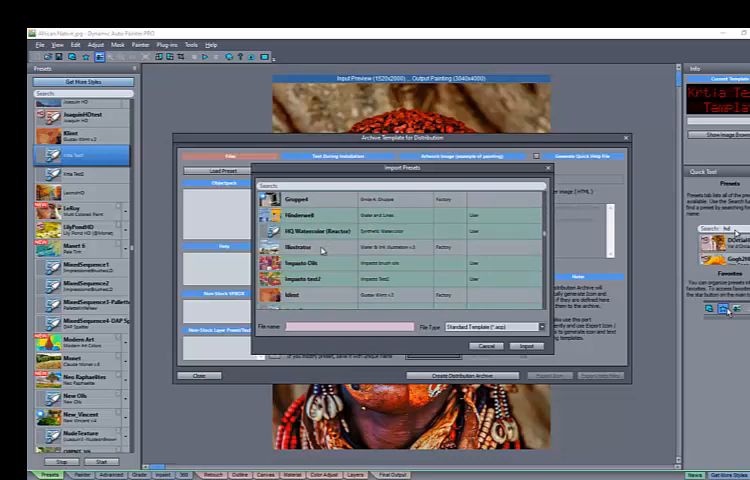
pyautogui.scroll(-3)
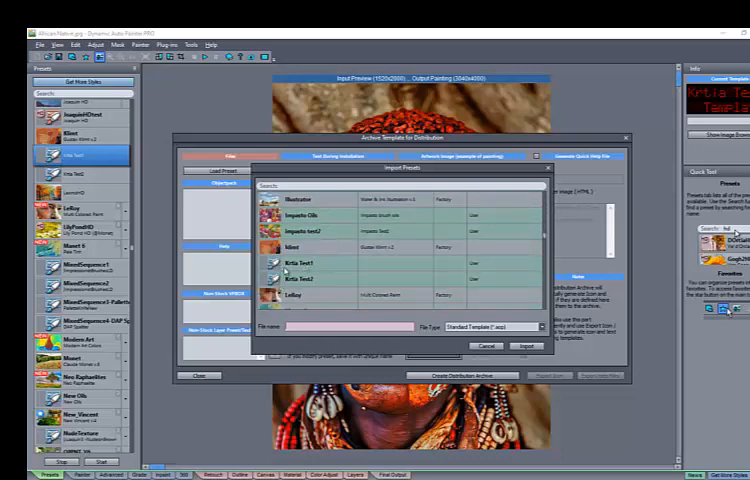
pyautogui.click(305, 264)
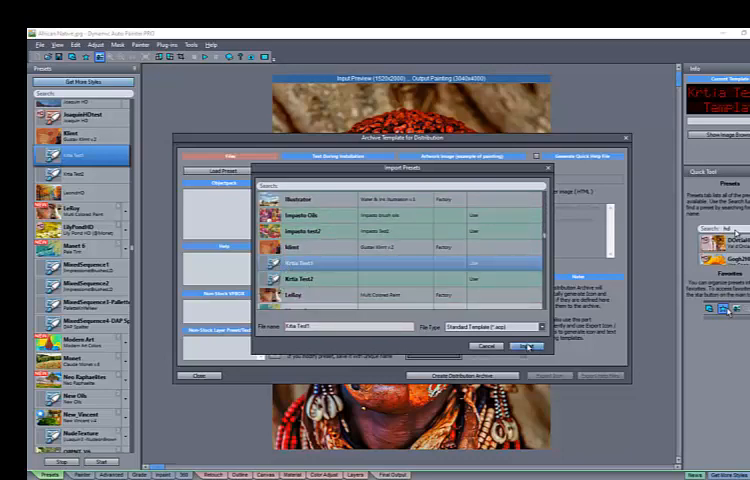
pyautogui.click(522, 345)
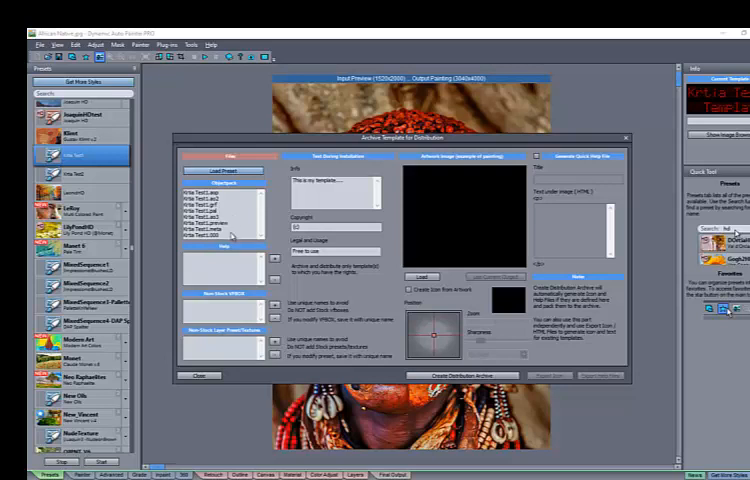
pyautogui.moveTo(226, 269)
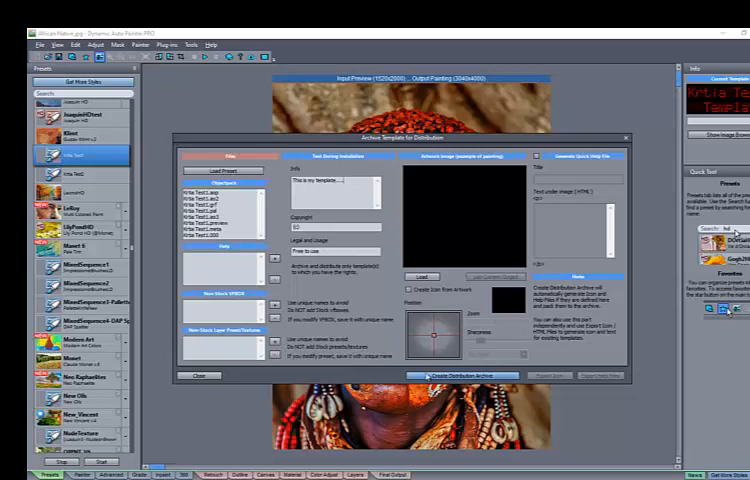
# Step: Browse the DAP folder for the archive's artwork image
pyautogui.click(421, 276)
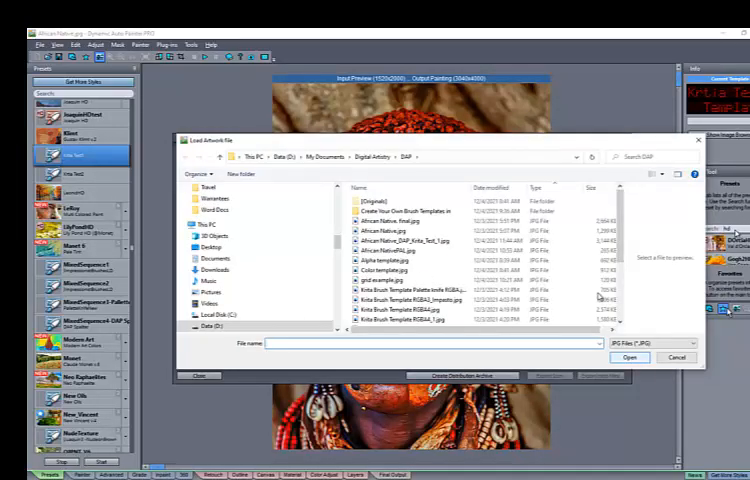
# Step: Load African Native_final.jpg as the archive artwork, with its icon created from it
pyautogui.click(400, 221)
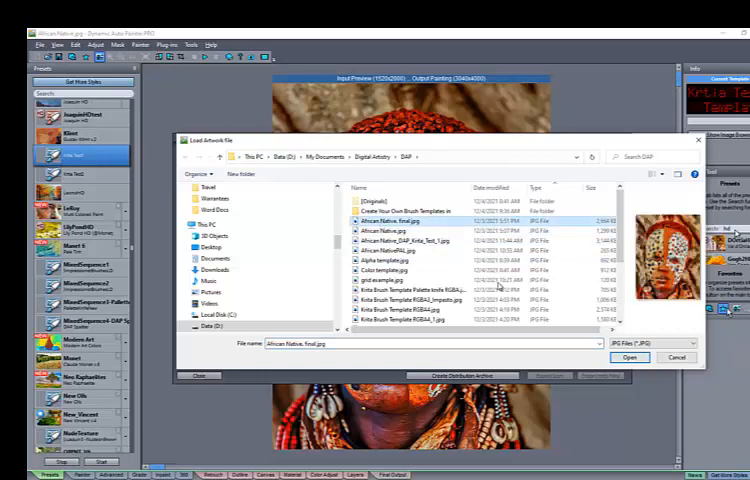
pyautogui.click(630, 357)
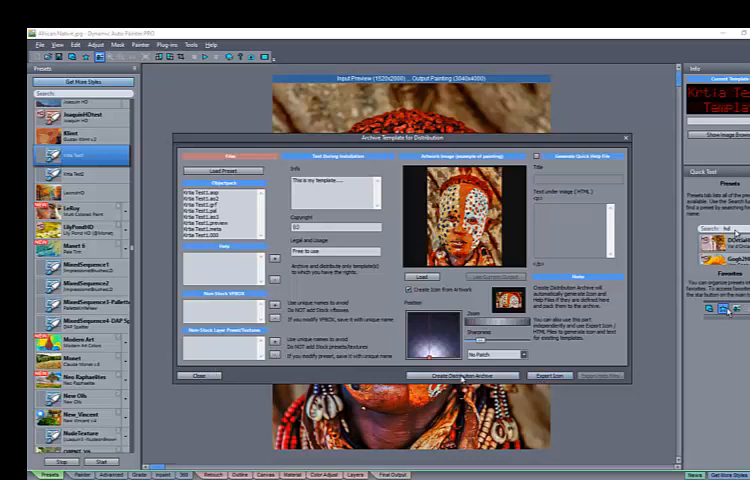
# Step: Create the distribution archive and save it as 'krita test 1' in the DAP folder
pyautogui.click(463, 375)
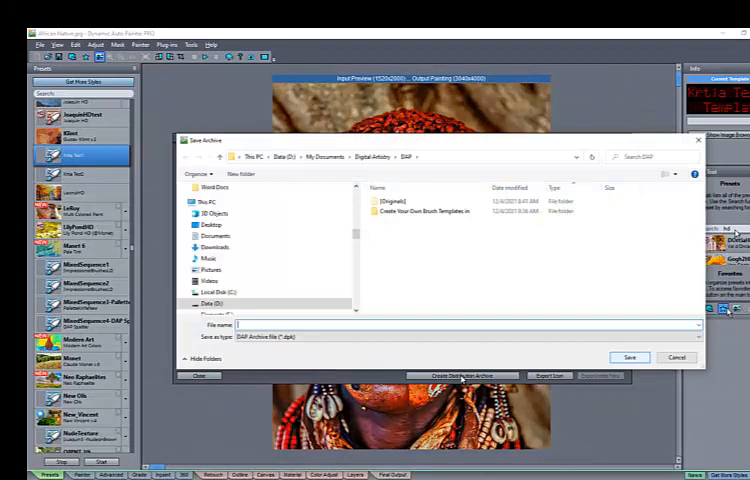
pyautogui.click(450, 324)
pyautogui.write('krita test 1')
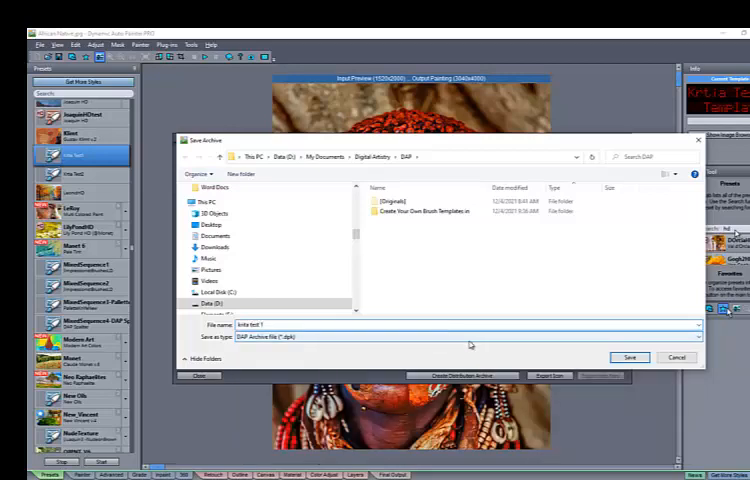
pyautogui.click(630, 357)
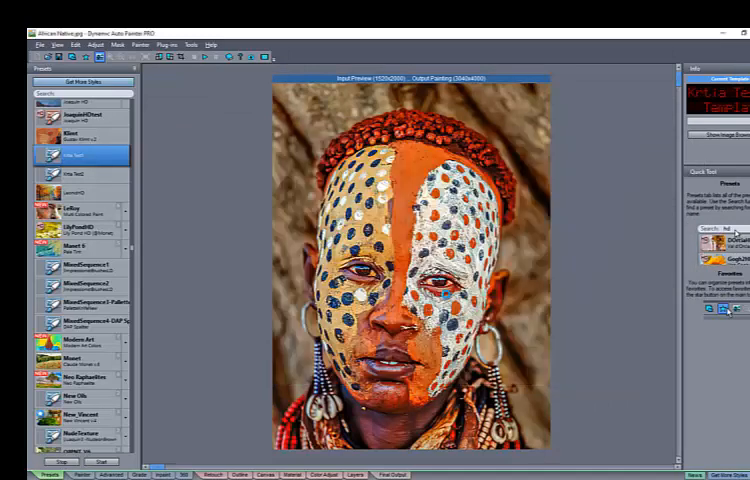
pyautogui.click(85, 156)
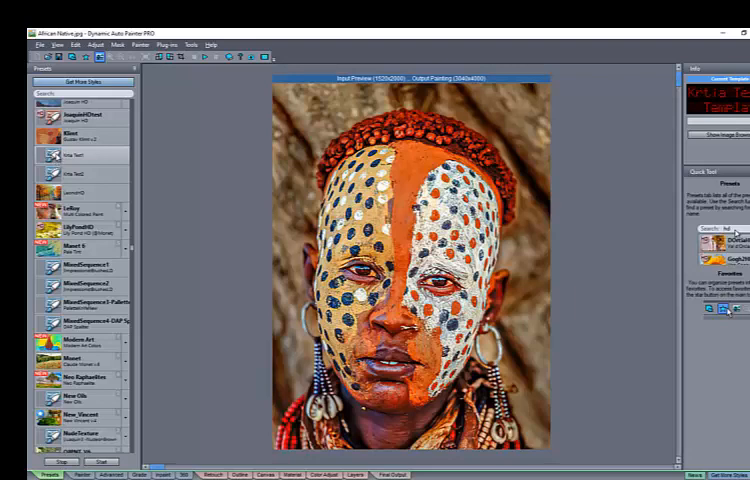
# Step: Delete the Krita Test1 preset from its right-click menu in the Presets panel
pyautogui.rightClick(70, 158)
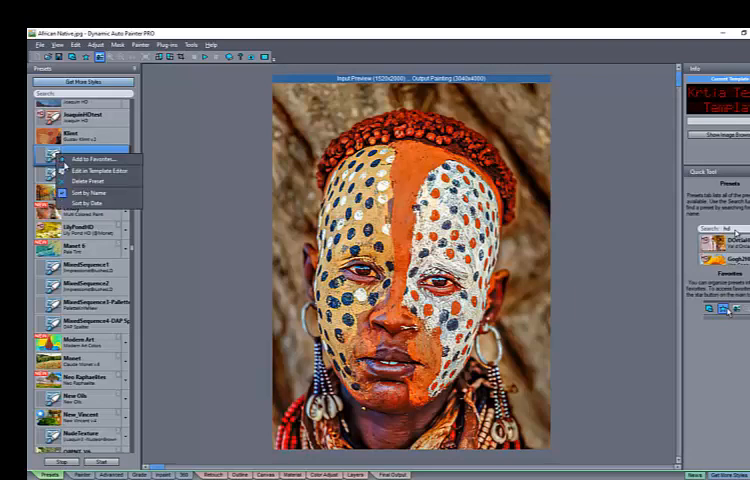
pyautogui.click(88, 181)
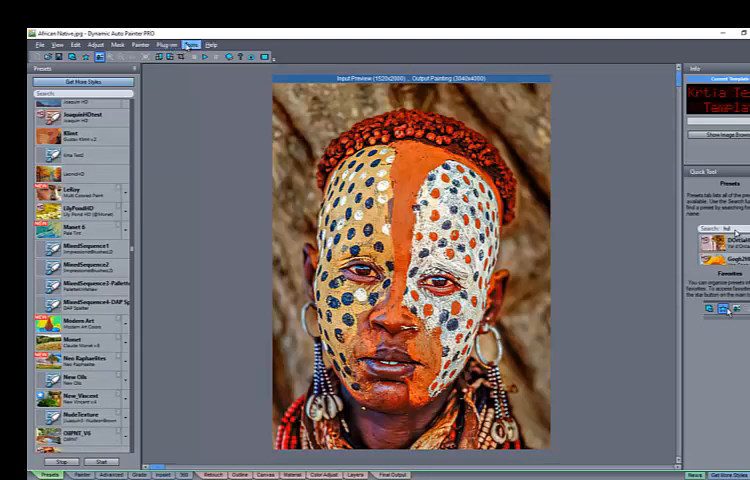
# Step: Install the krita test 1.dpk archive through Tools > Install Template and confirm
pyautogui.click(188, 44)
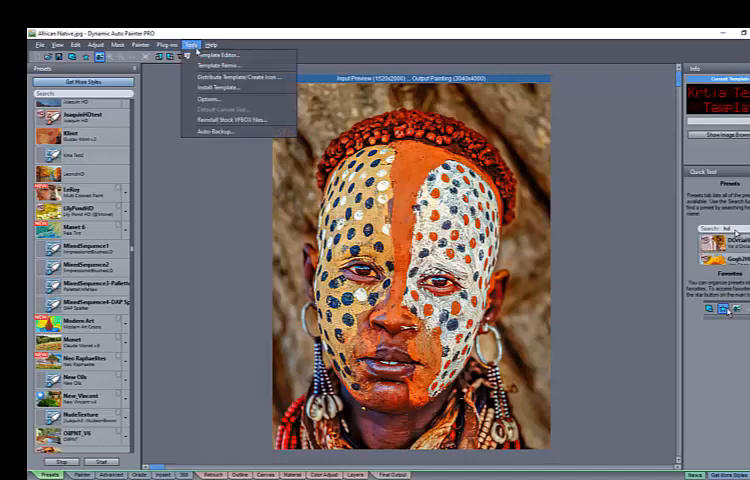
pyautogui.moveTo(232, 88)
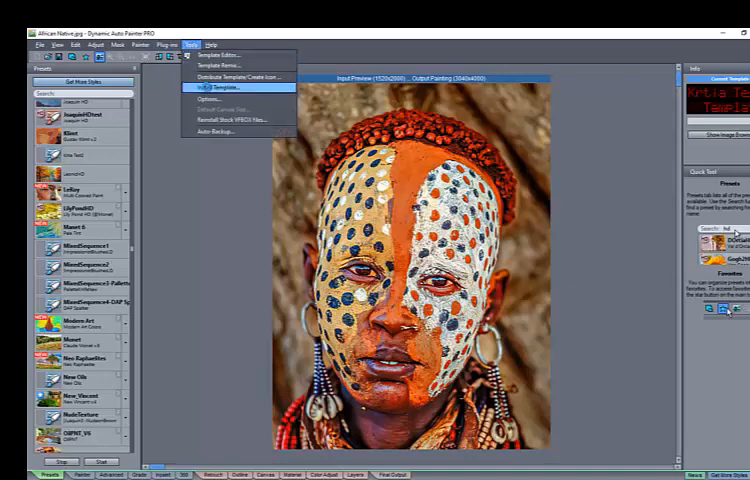
pyautogui.click(220, 87)
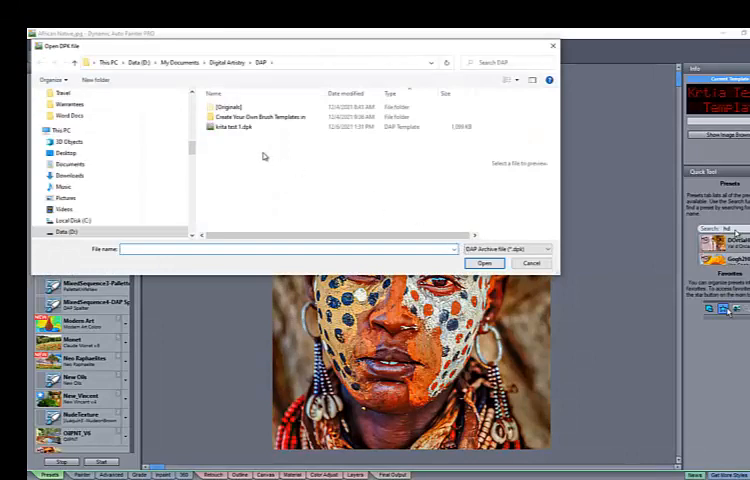
pyautogui.click(232, 127)
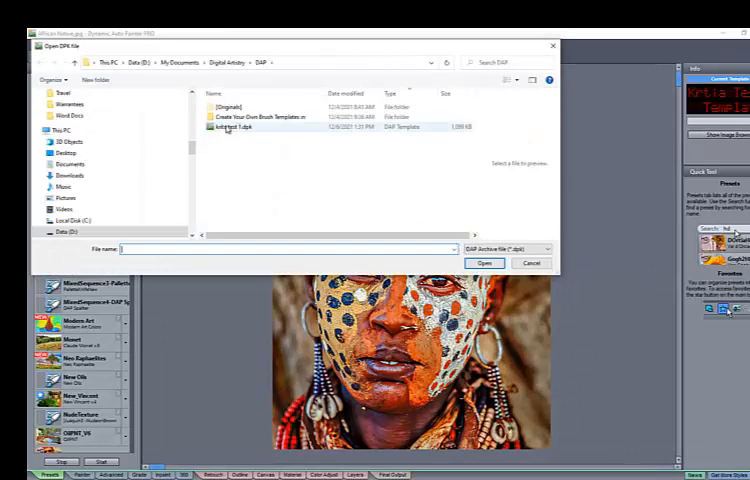
pyautogui.click(230, 127)
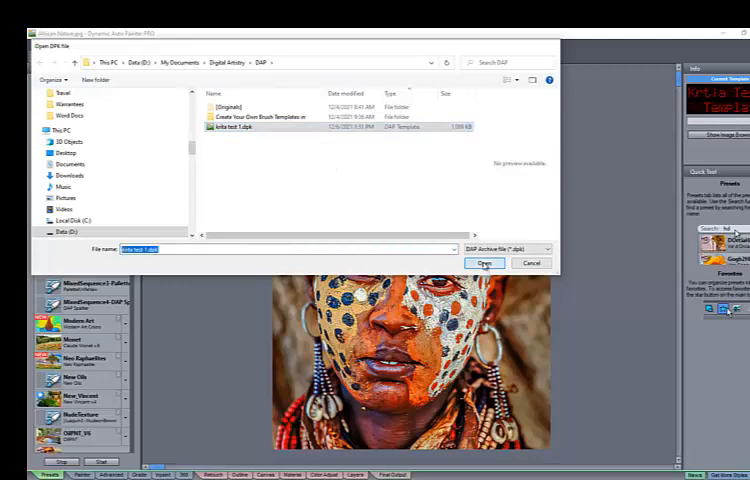
pyautogui.click(484, 263)
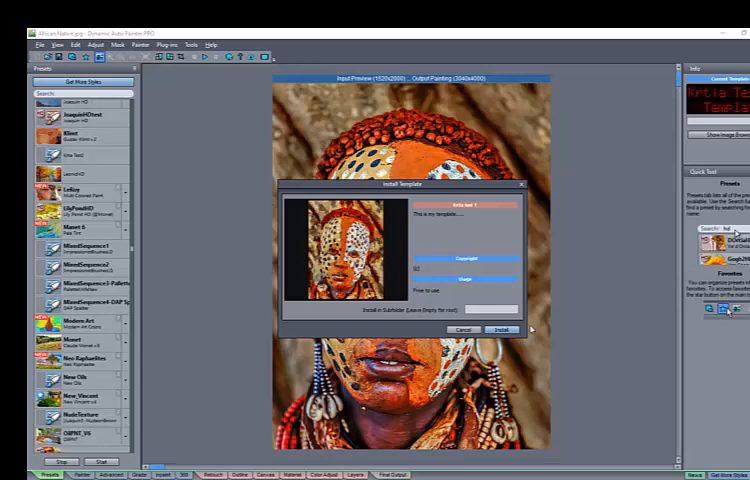
pyautogui.click(501, 330)
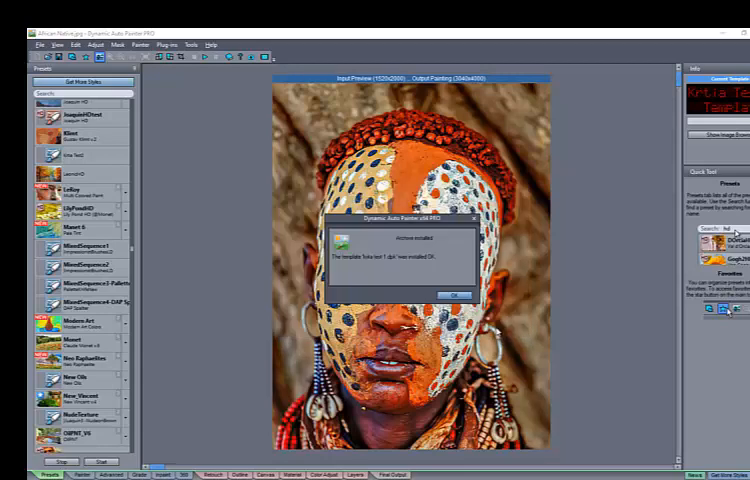
pyautogui.click(456, 295)
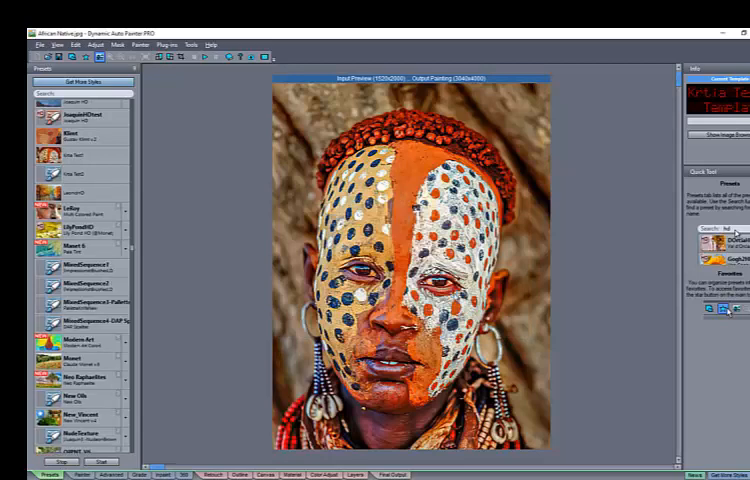